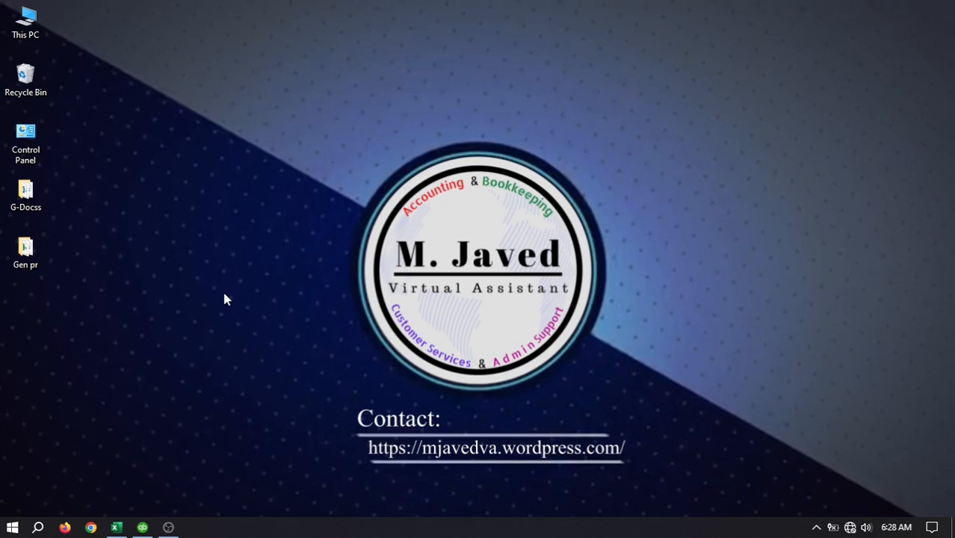
# Step: Launch QuickBooks from the taskbar and open the 3D Interior Design company file
pyautogui.click(116, 527)
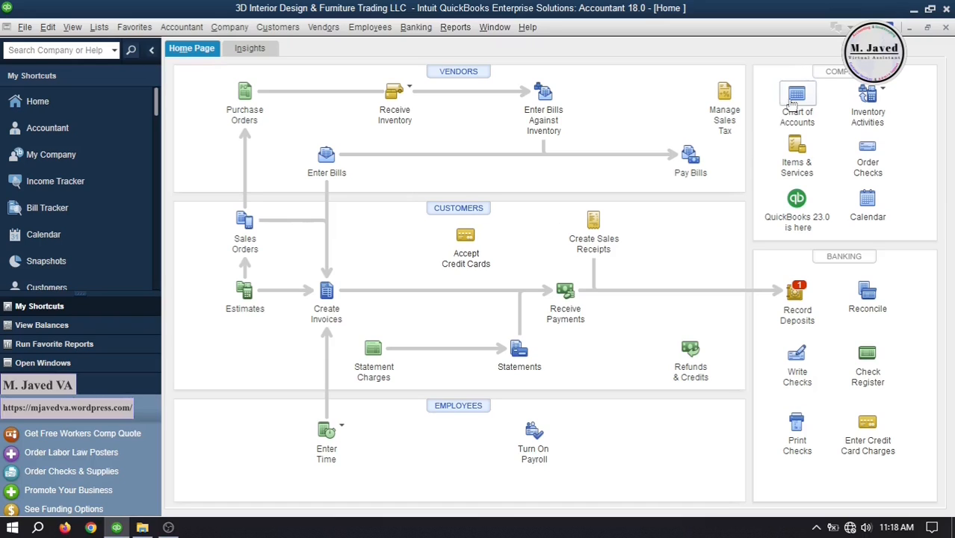
# Step: From the Chart of Accounts, start a new account of type Other Current Liability
pyautogui.click(796, 101)
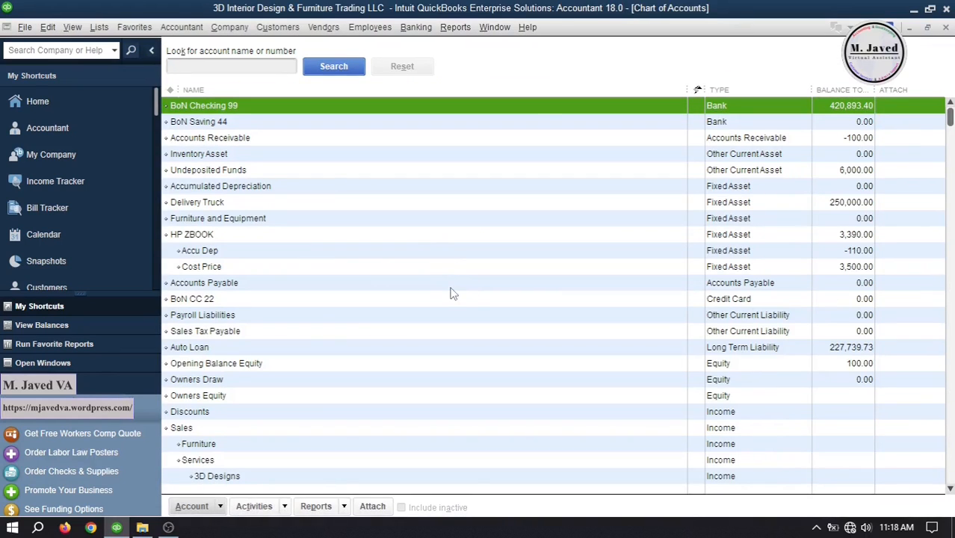
pyautogui.click(192, 506)
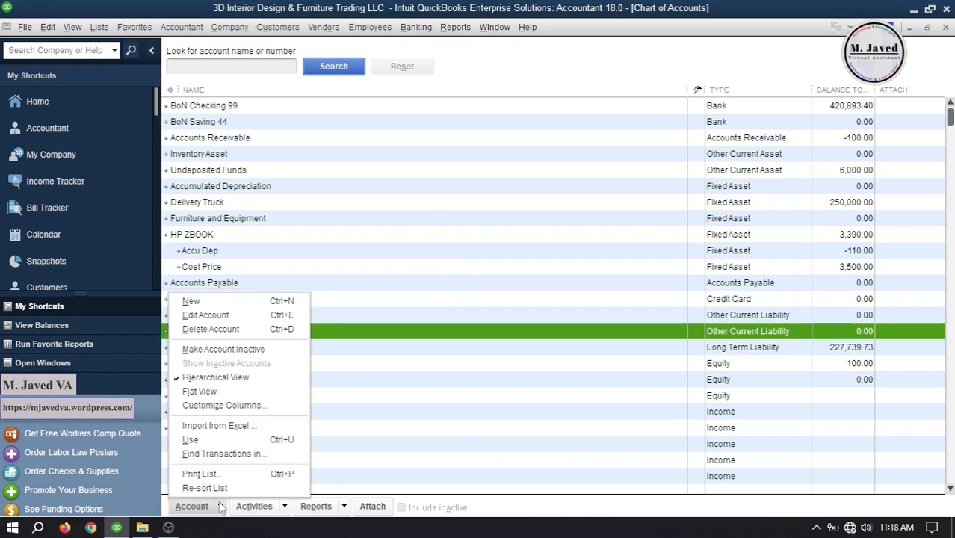
pyautogui.click(190, 300)
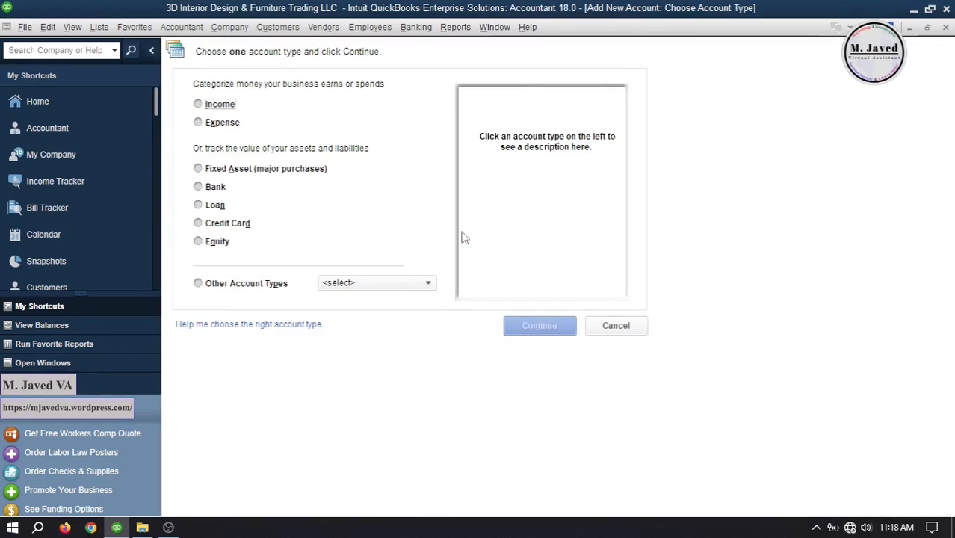
pyautogui.moveTo(411, 183)
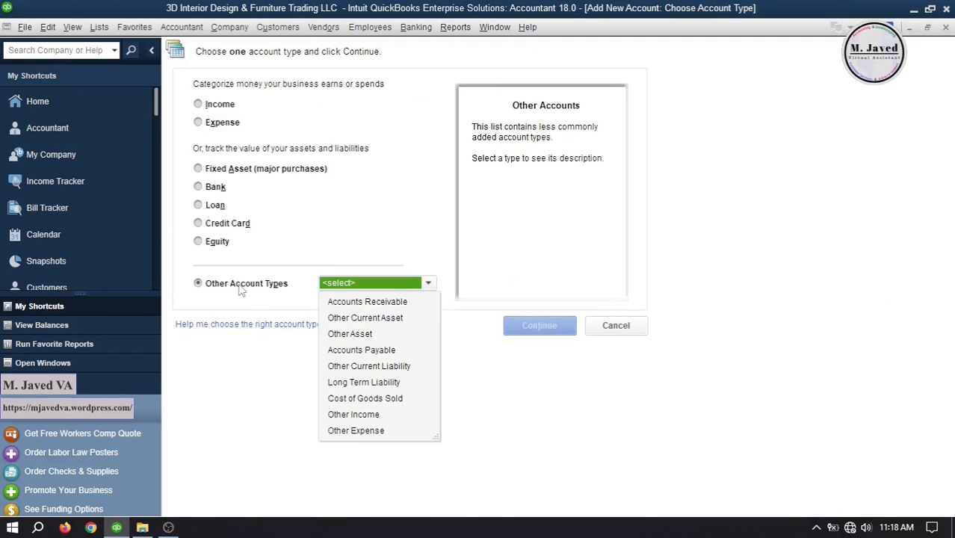
pyautogui.moveTo(372, 324)
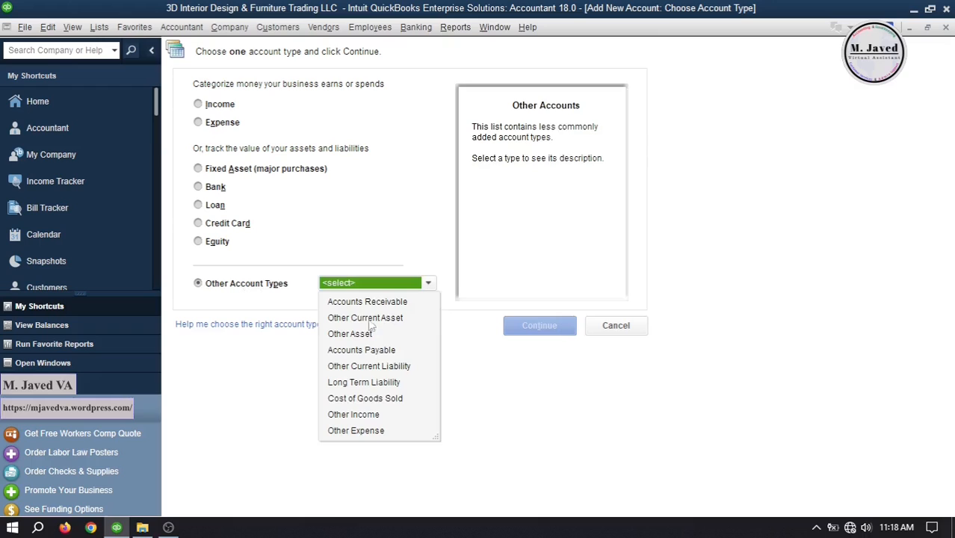
pyautogui.moveTo(376, 371)
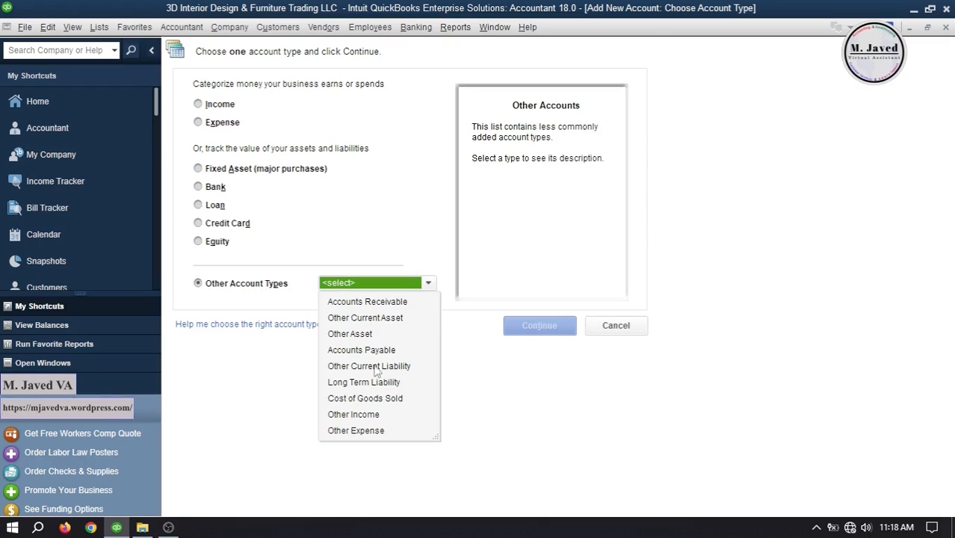
pyautogui.click(368, 365)
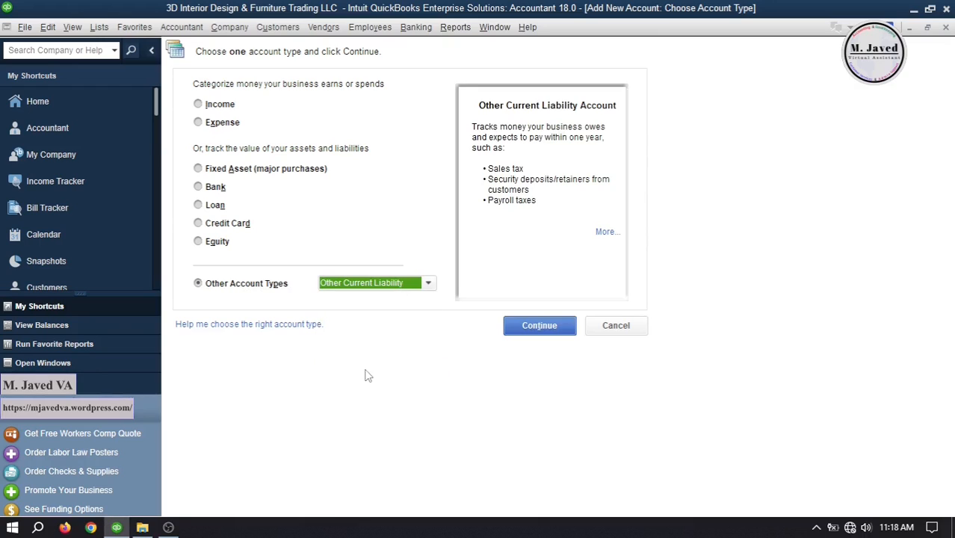
pyautogui.click(539, 325)
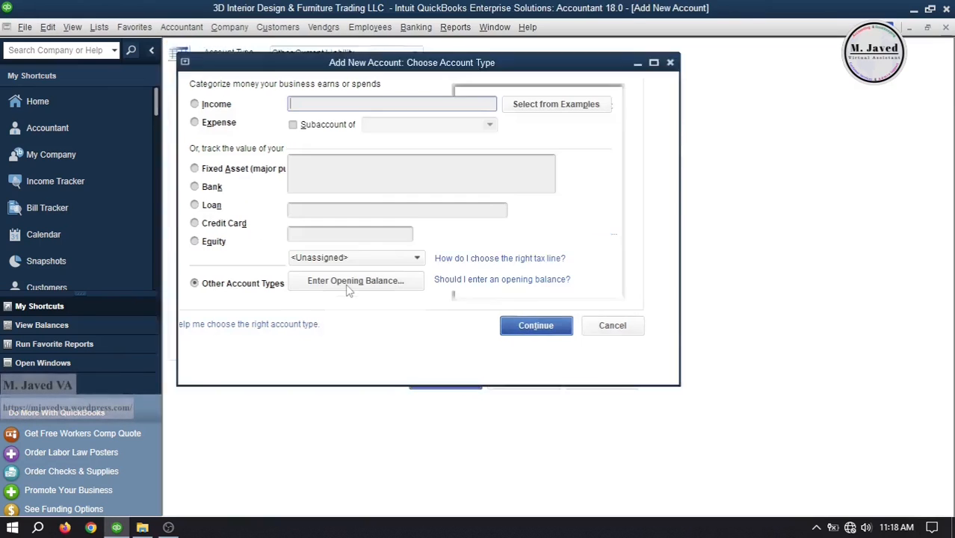
# Step: Name the account 'Customer PrePayments', describe it 'Advance Payments Received', and save it
pyautogui.click(535, 325)
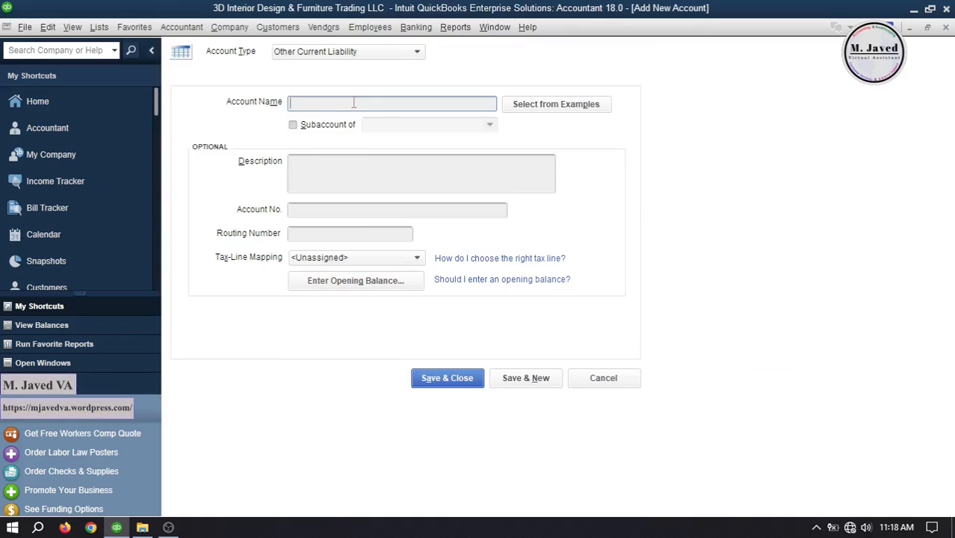
pyautogui.write('Customer P')
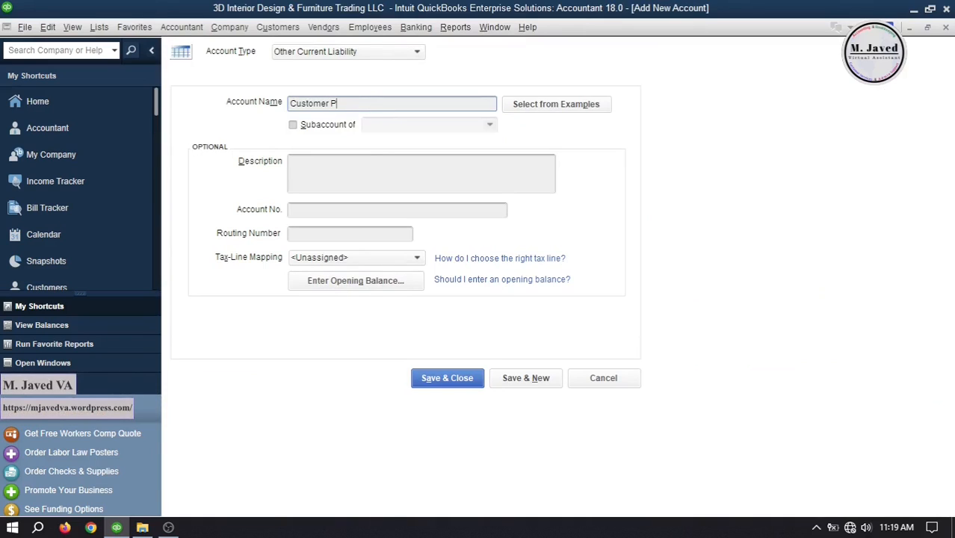
pyautogui.write('rePayments')
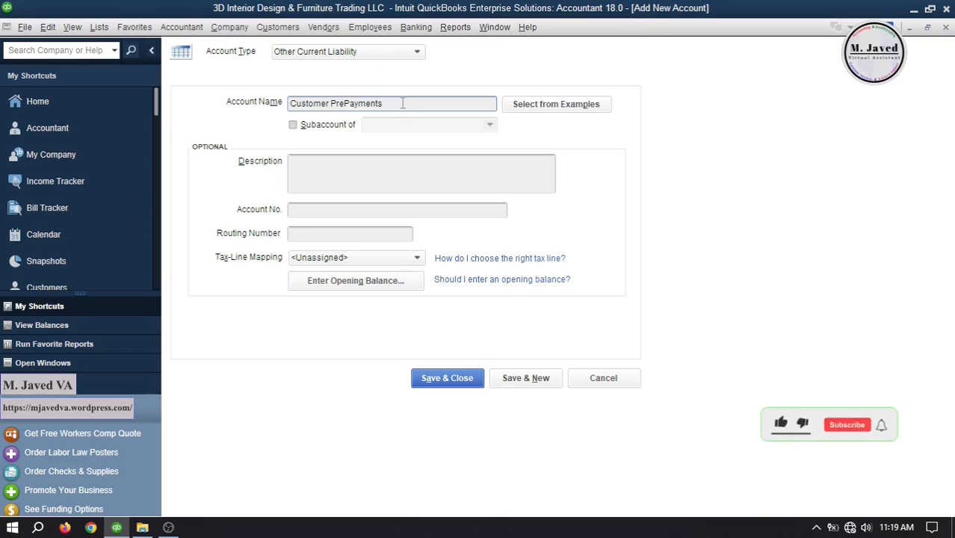
pyautogui.write('Advance')
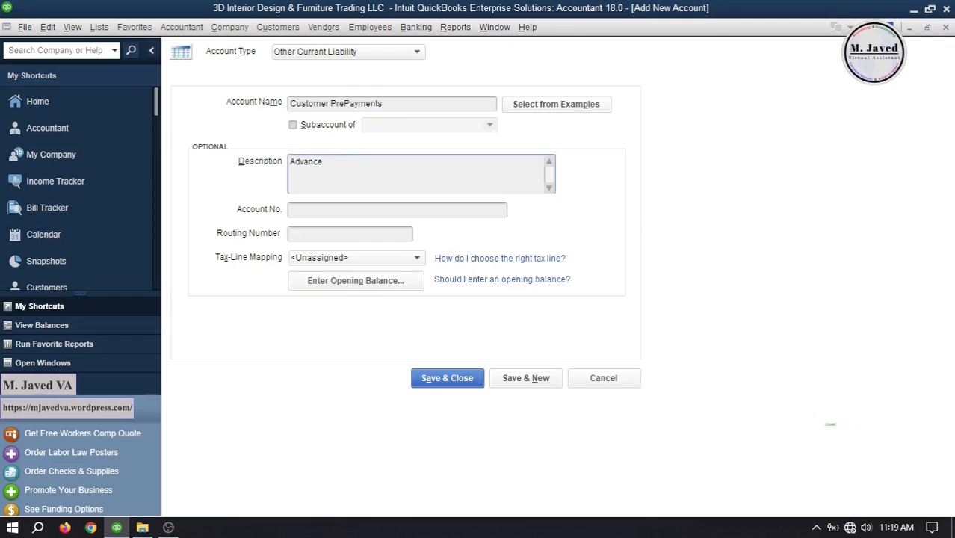
pyautogui.write('Payments Receiv')
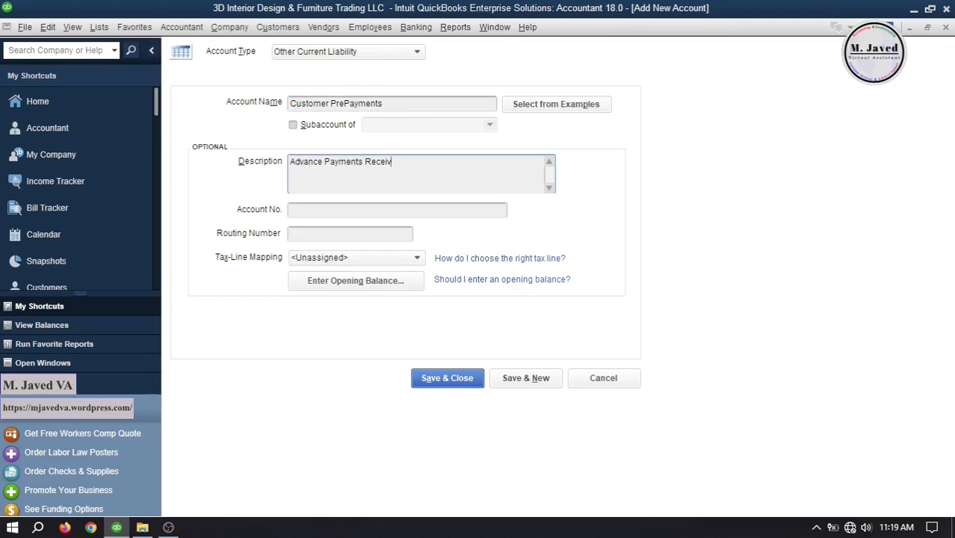
pyautogui.write('ed')
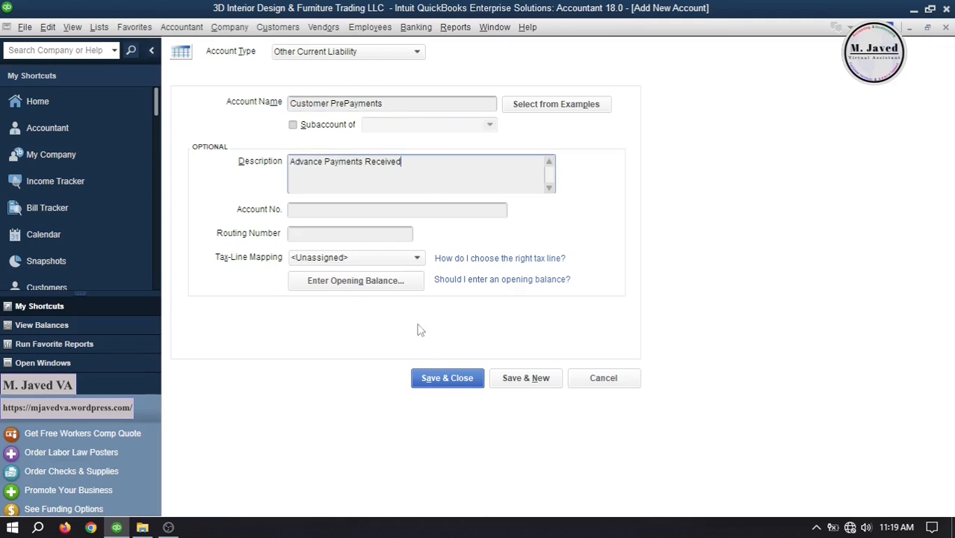
pyautogui.click(447, 377)
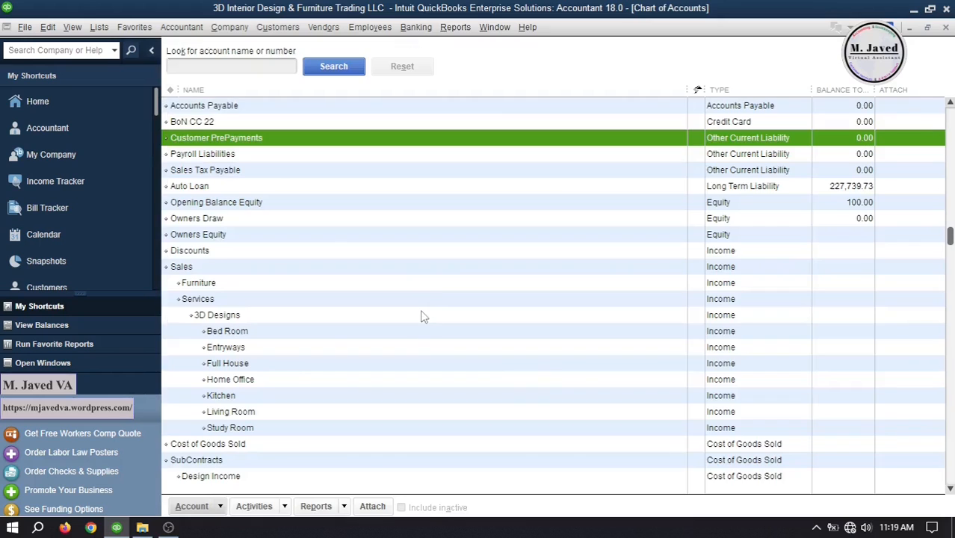
pyautogui.moveTo(466, 163)
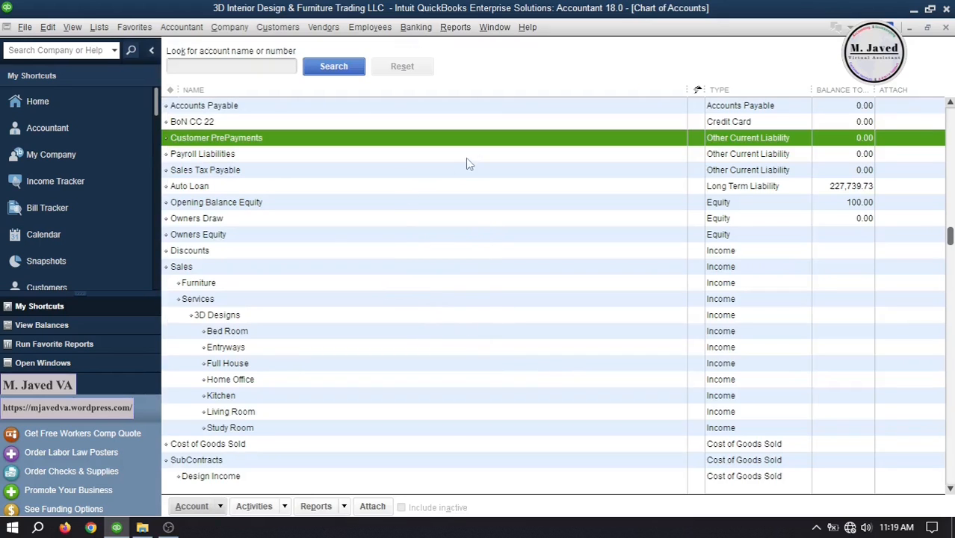
pyautogui.moveTo(442, 149)
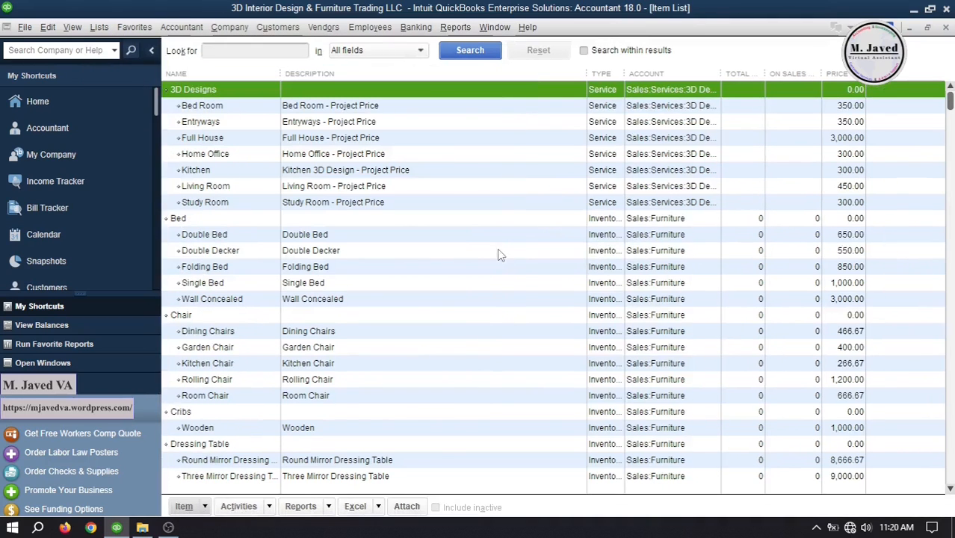
pyautogui.moveTo(485, 270)
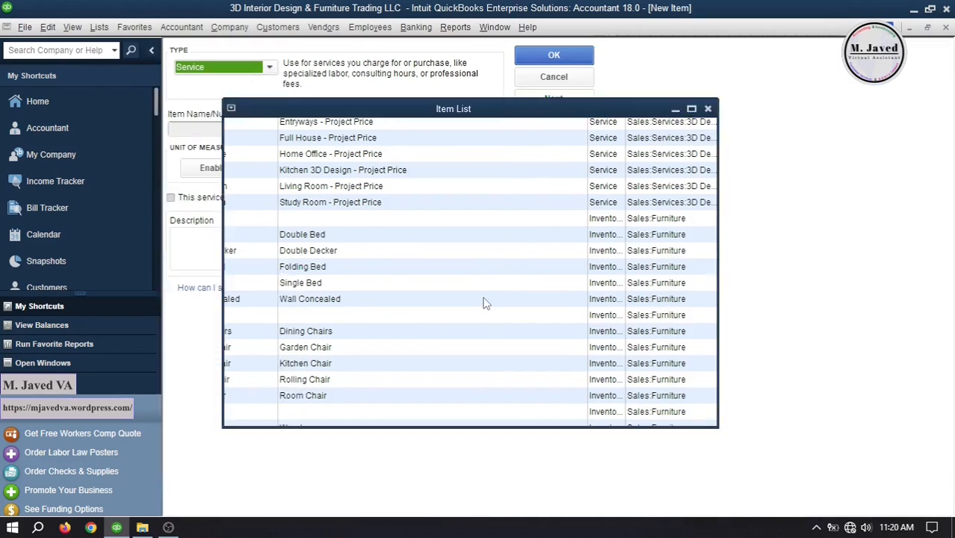
# Step: In the new item form, keep Service as the item type
pyautogui.click(270, 66)
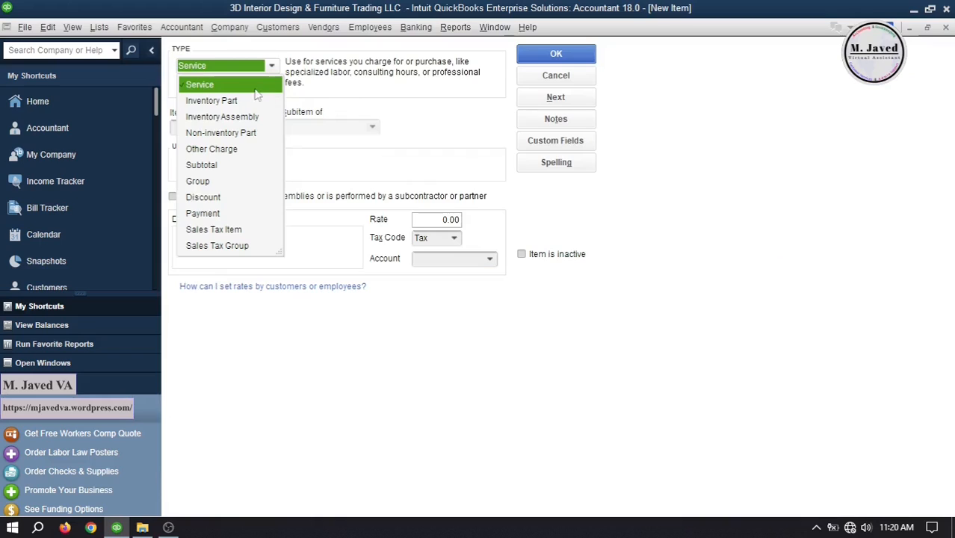
pyautogui.click(199, 84)
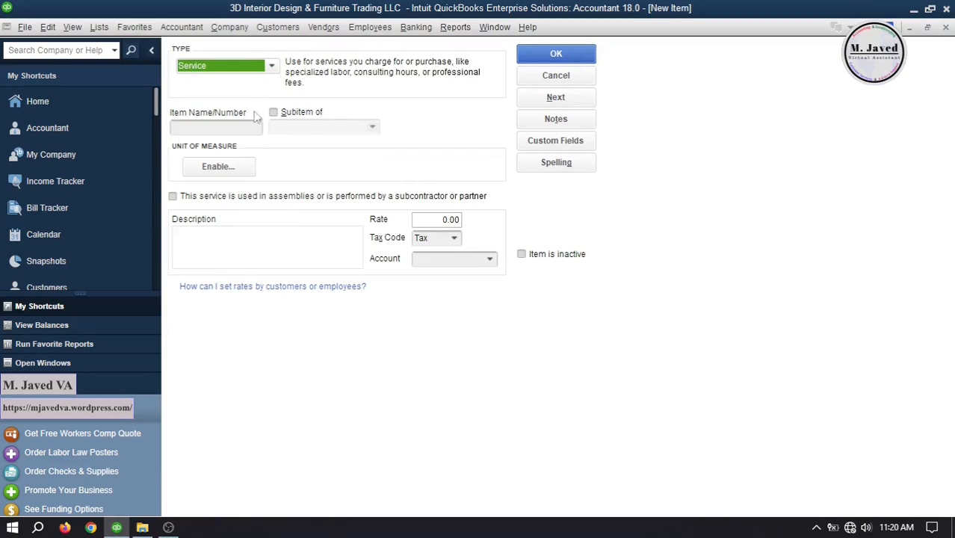
# Step: Name the service item 'Customer PrePayments' and describe it 'Advance Payments Received'
pyautogui.write('C')
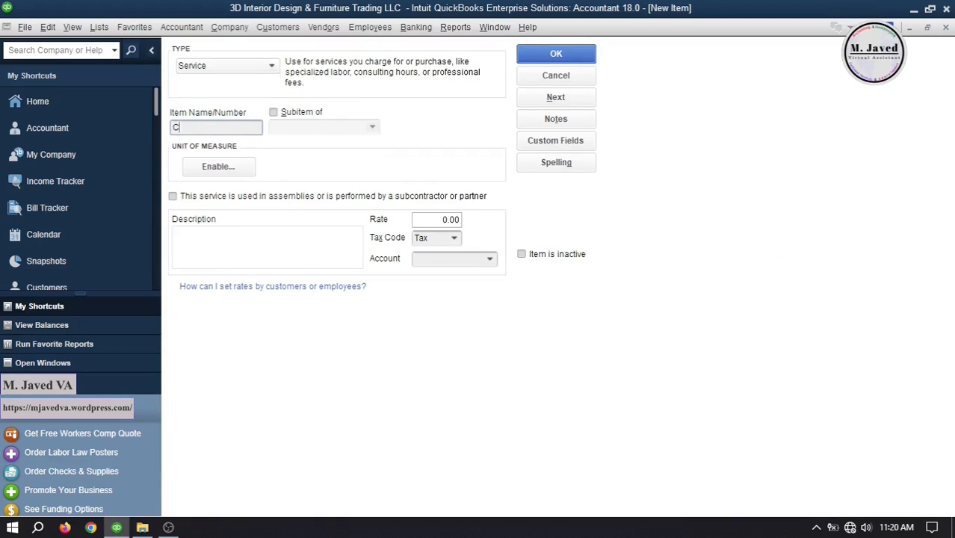
pyautogui.write('ustomer PrePayme...')
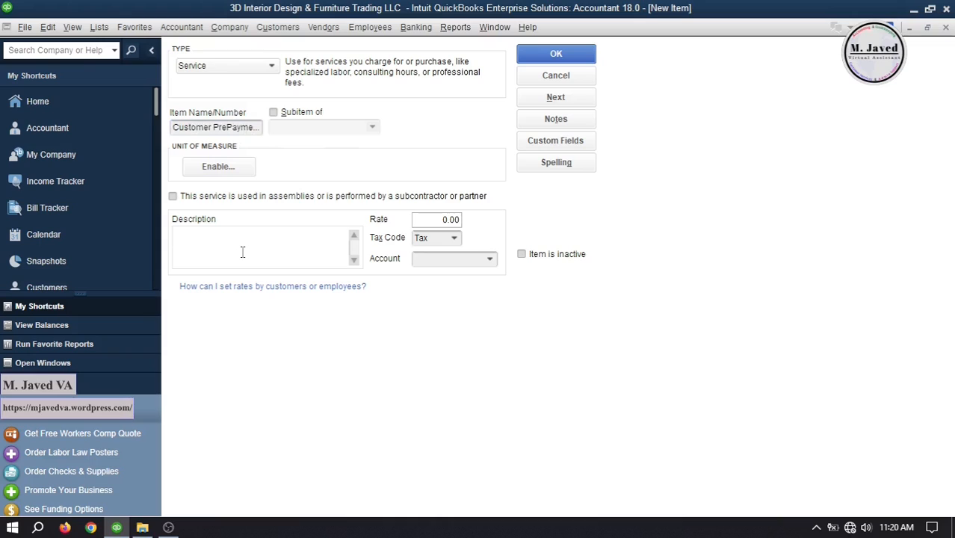
pyautogui.write('Advance Payments')
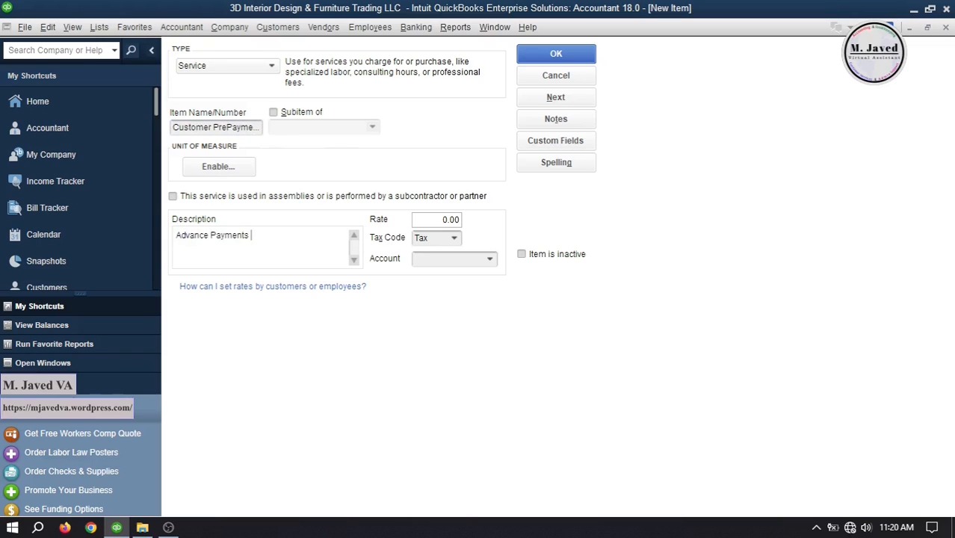
pyautogui.write('Received')
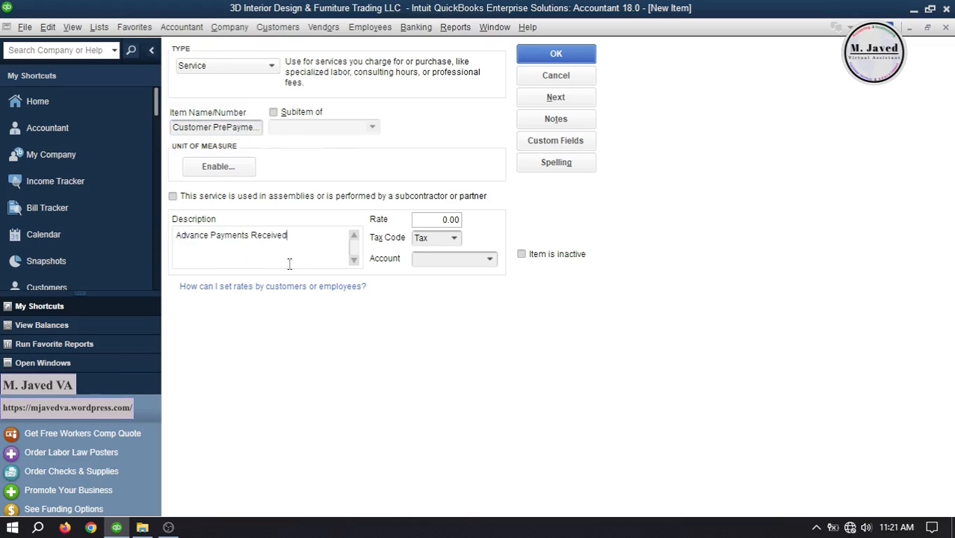
pyautogui.moveTo(315, 241)
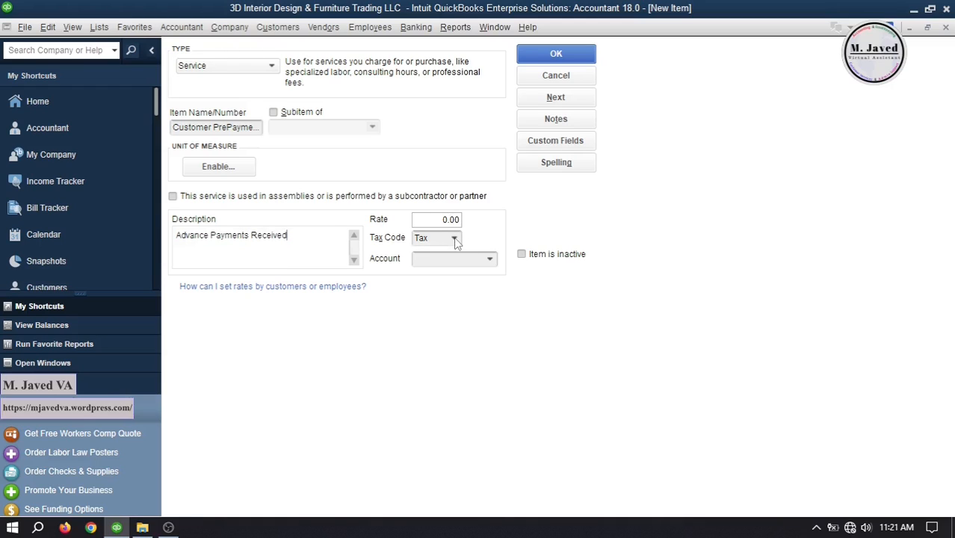
# Step: Set tax code Non and account Customer PrePayments, then save the item
pyautogui.click(454, 238)
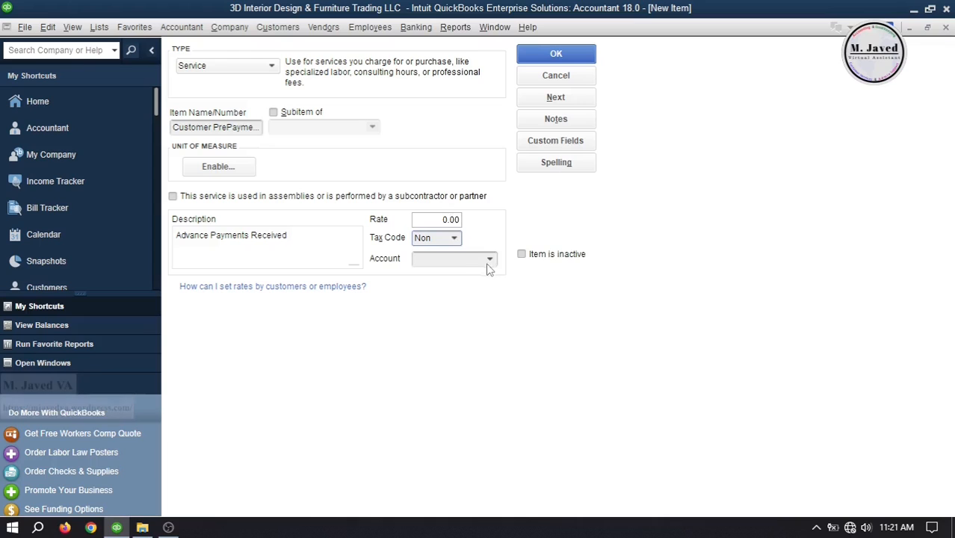
pyautogui.click(489, 259)
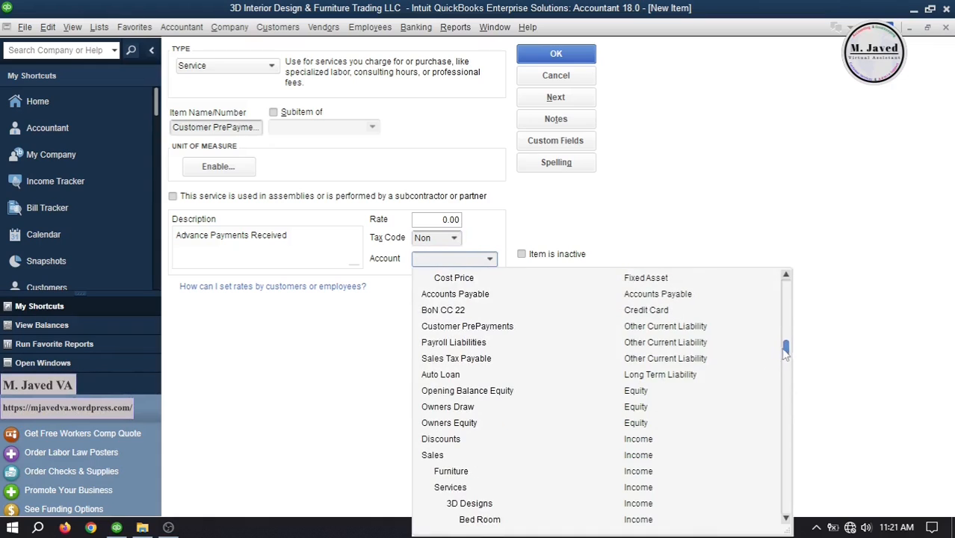
pyautogui.click(467, 325)
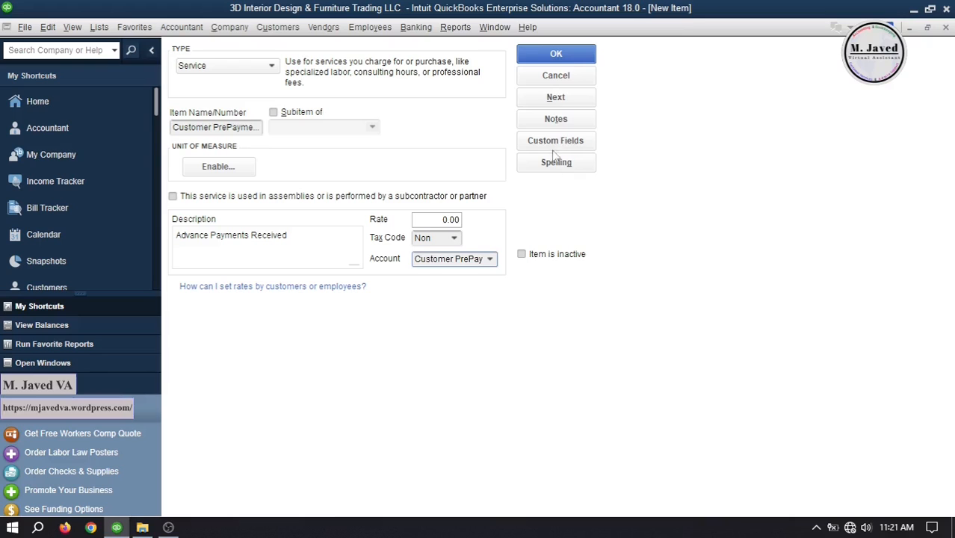
pyautogui.click(556, 53)
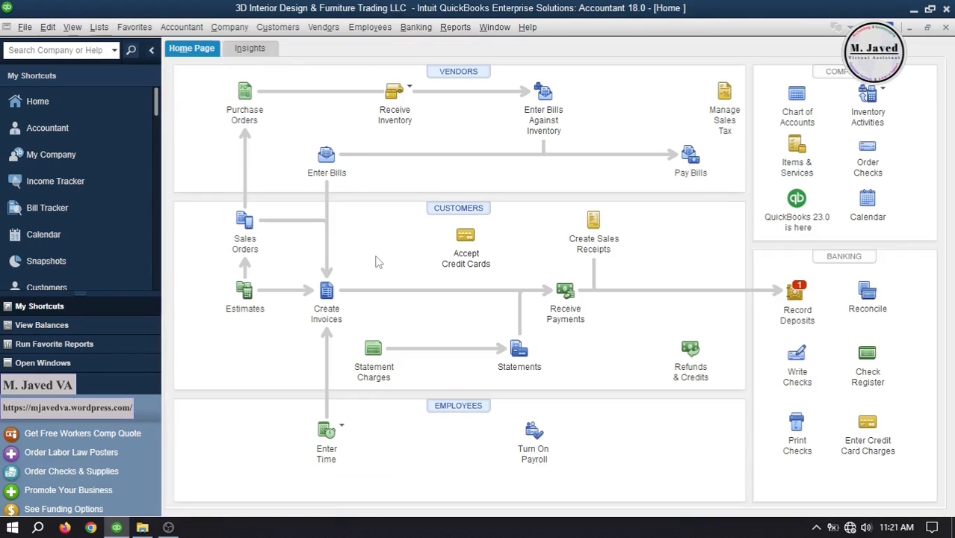
pyautogui.moveTo(593, 220)
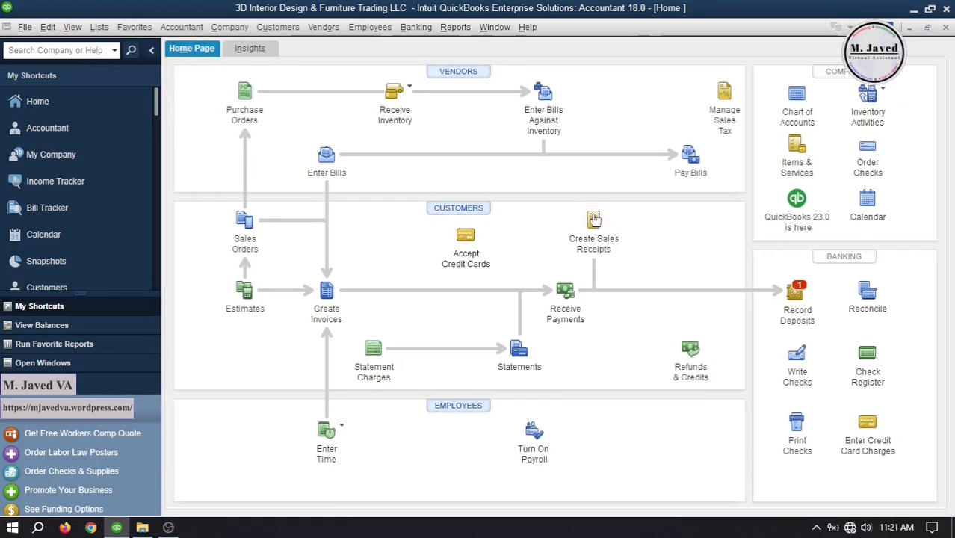
# Step: Start a sales receipt for customer Fin numbered '246 Advance'
pyautogui.click(593, 224)
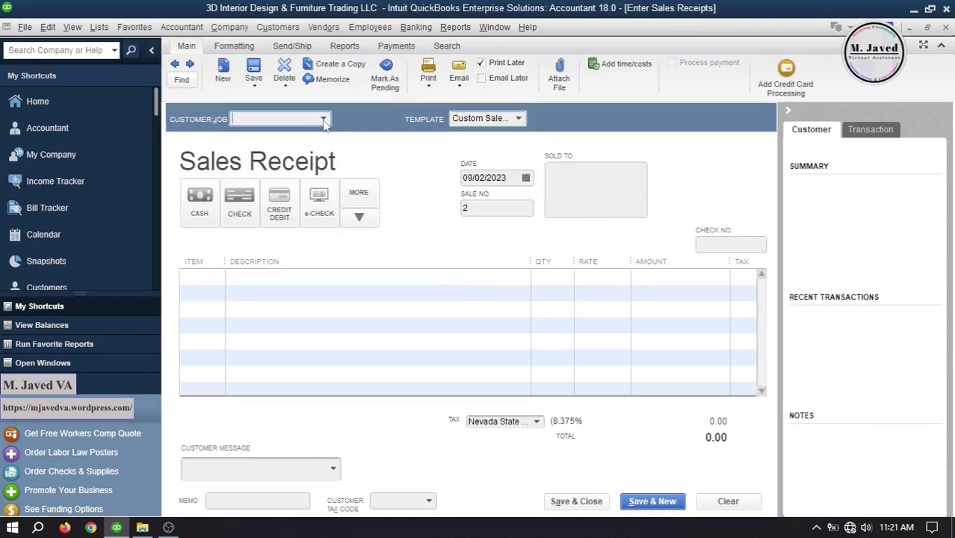
pyautogui.write('Fin')
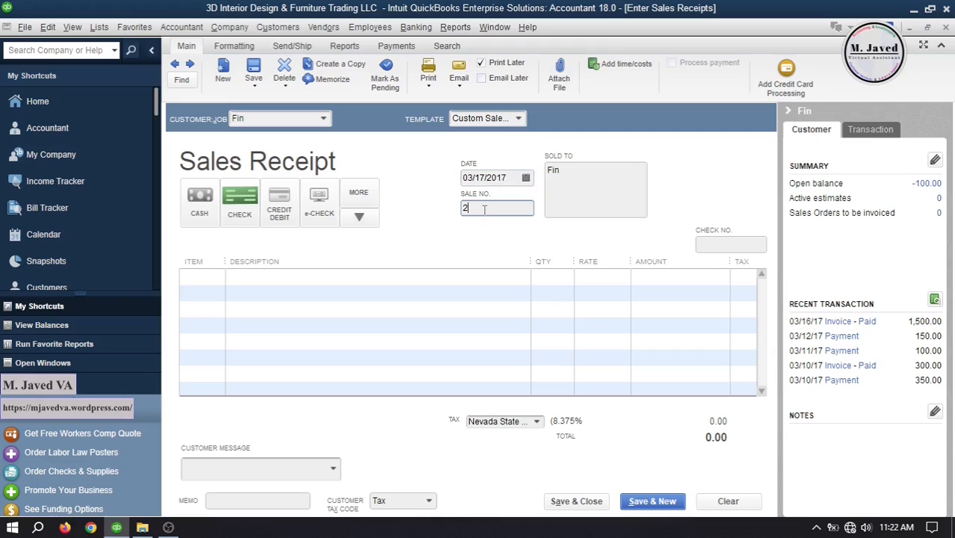
pyautogui.write('46 Advance')
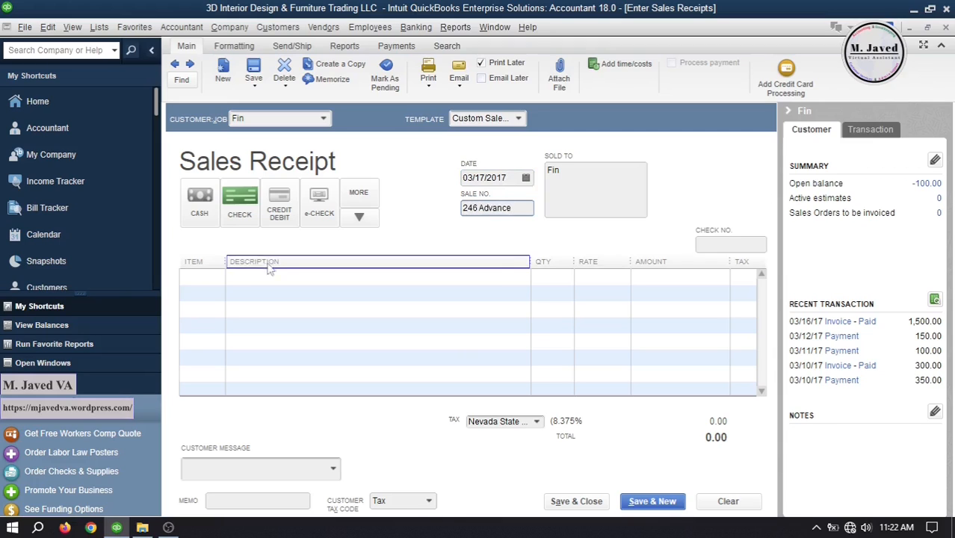
# Step: Add a Customer PrePayments line with Qty 1 and Rate 500, and save the receipt
pyautogui.click(216, 276)
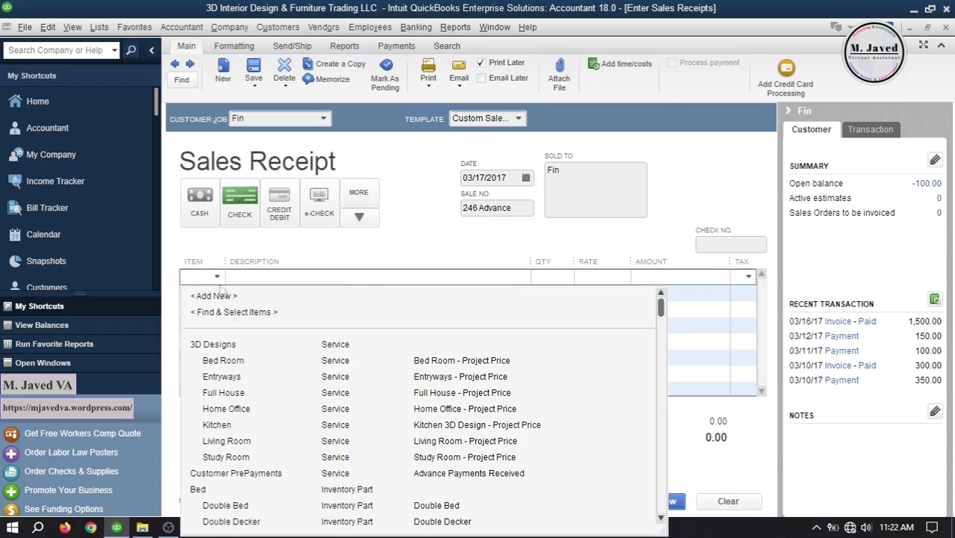
pyautogui.moveTo(287, 489)
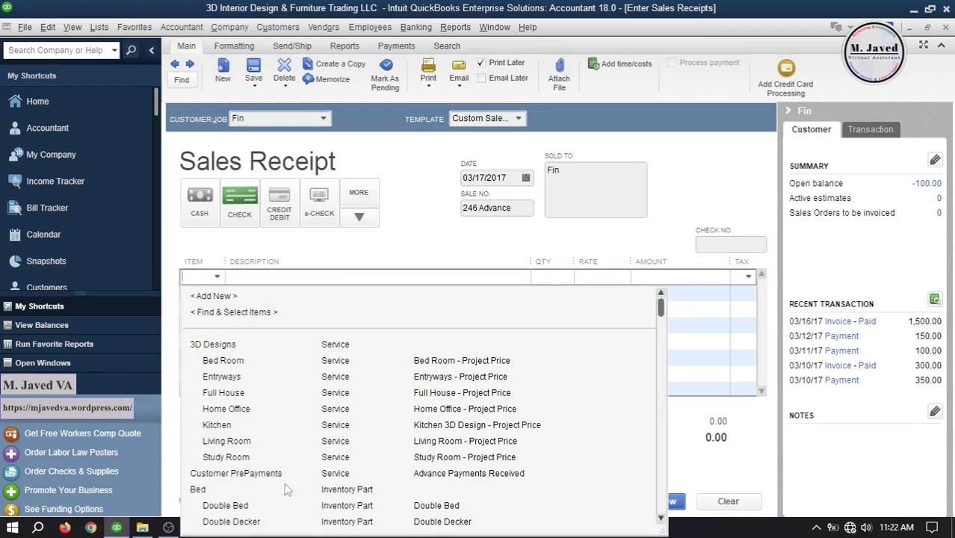
pyautogui.moveTo(305, 479)
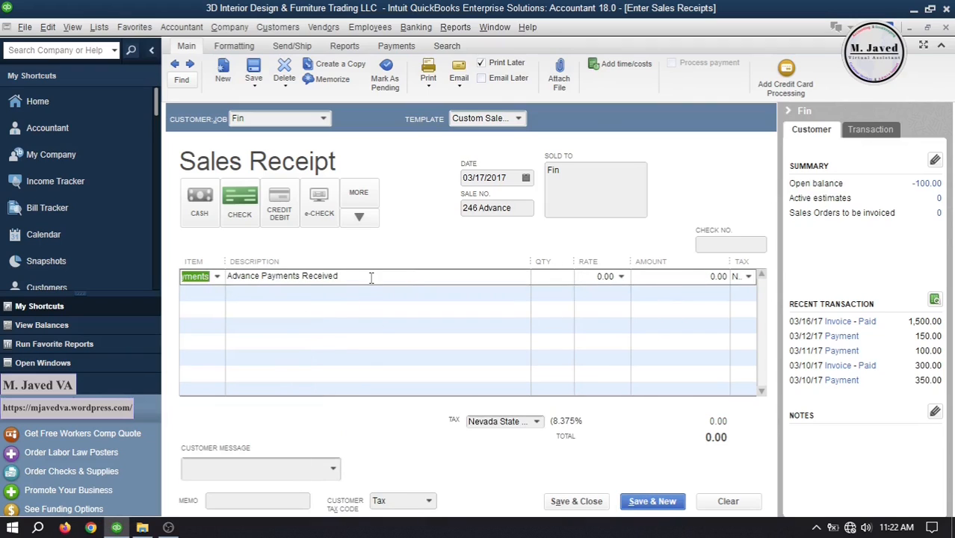
pyautogui.moveTo(556, 281)
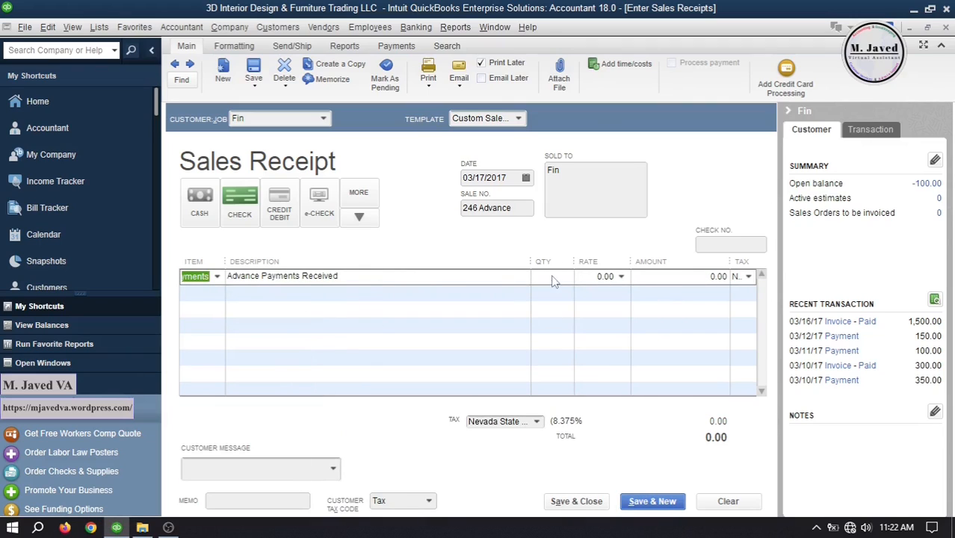
pyautogui.write('1')
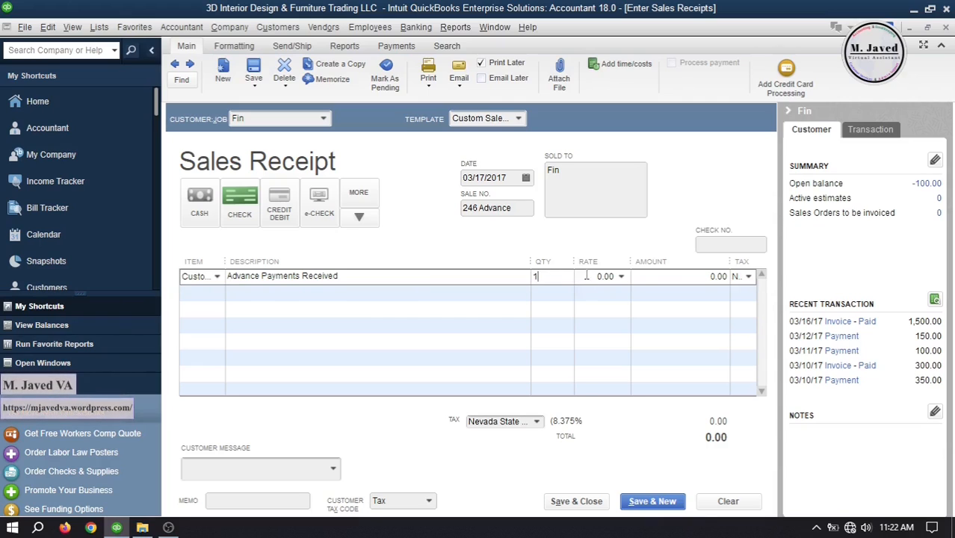
pyautogui.write('5')
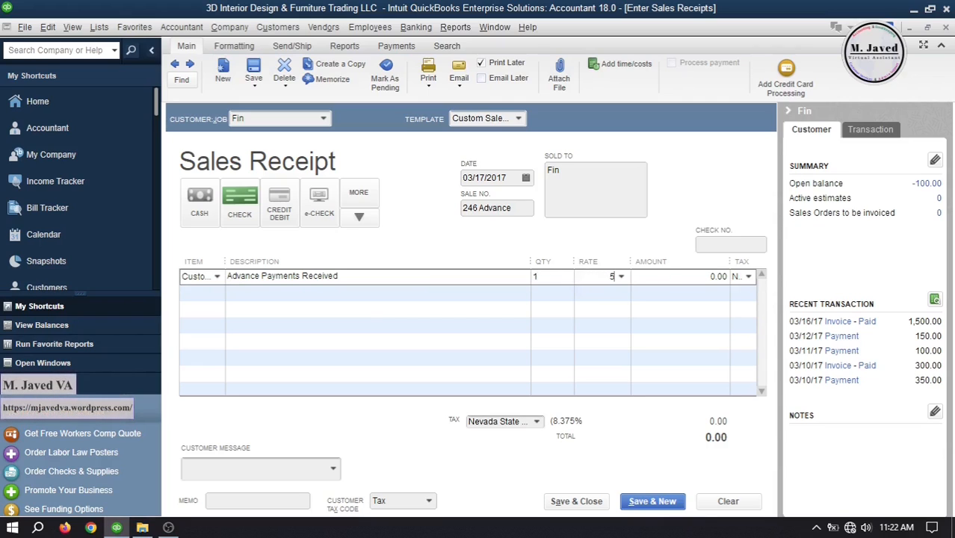
pyautogui.write('00.00')
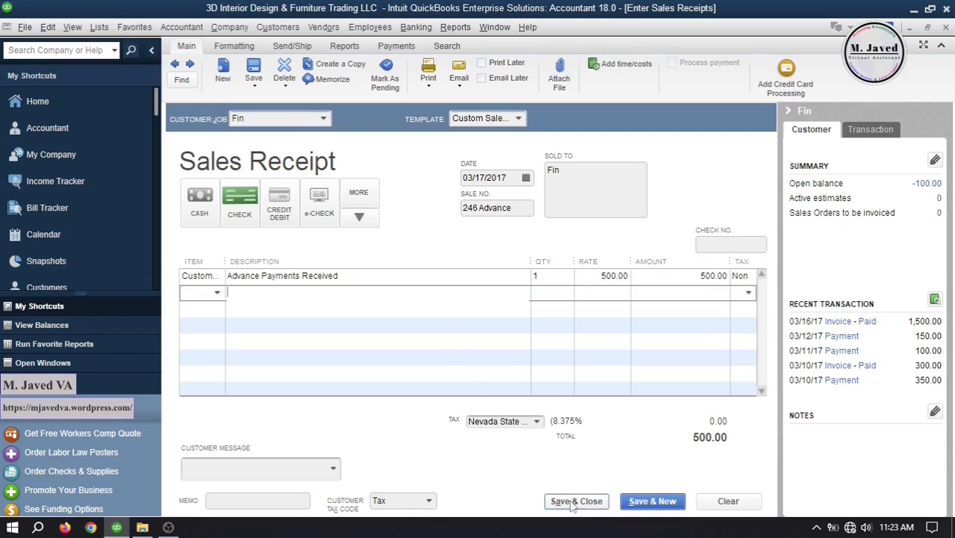
pyautogui.click(577, 502)
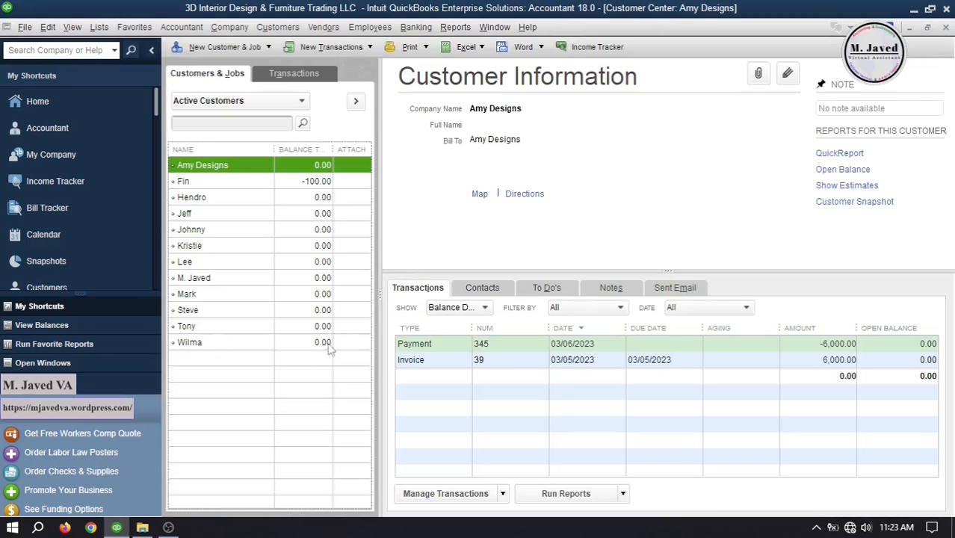
# Step: Select Fin in the Customer Center and show All Transactions
pyautogui.click(183, 181)
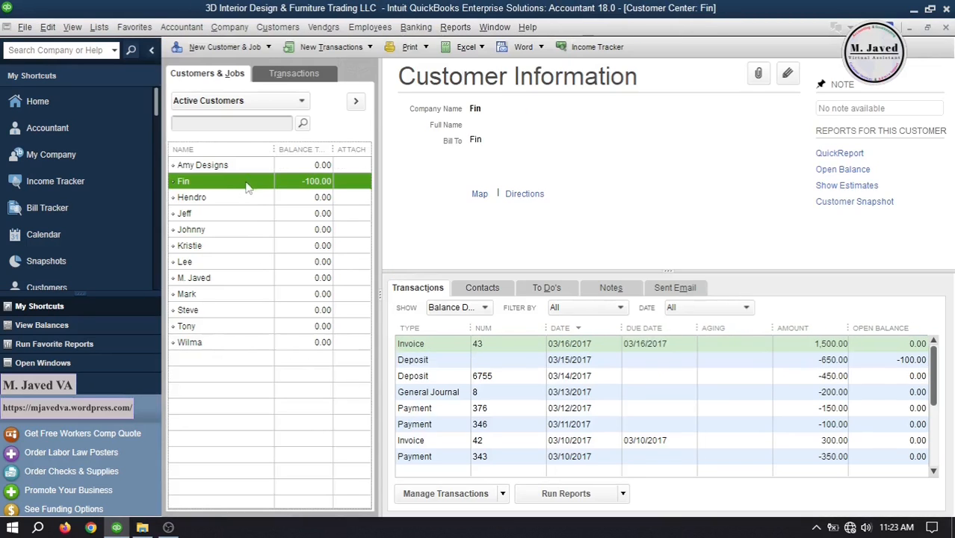
pyautogui.click(485, 307)
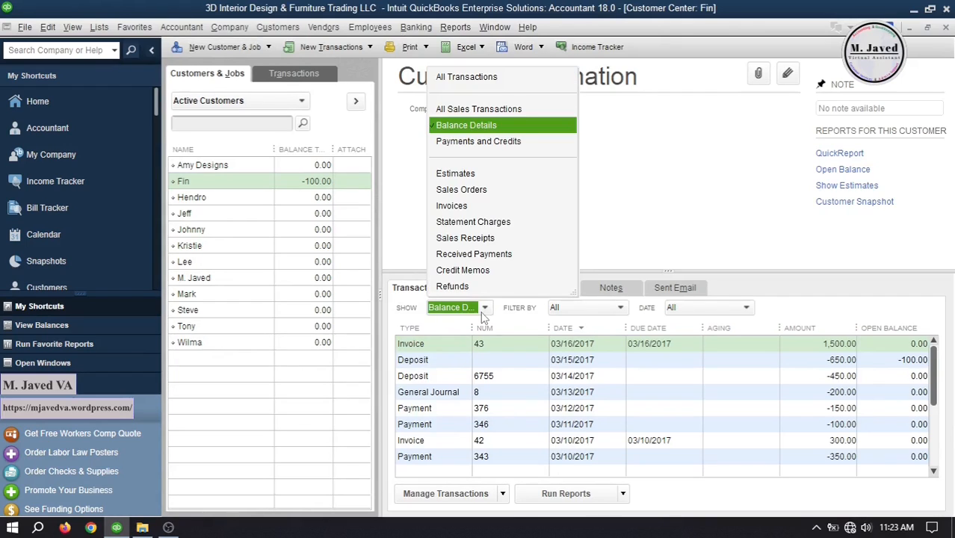
pyautogui.moveTo(478, 205)
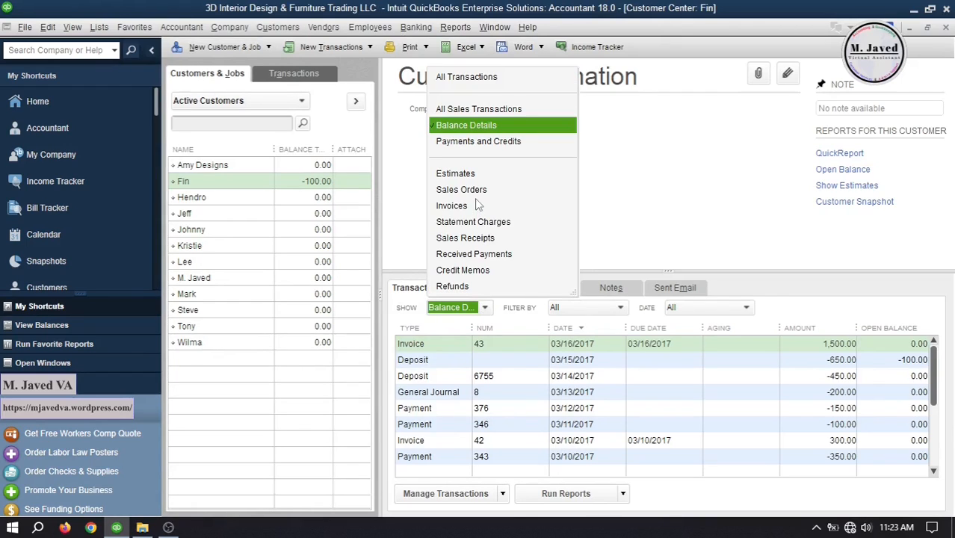
pyautogui.click(466, 76)
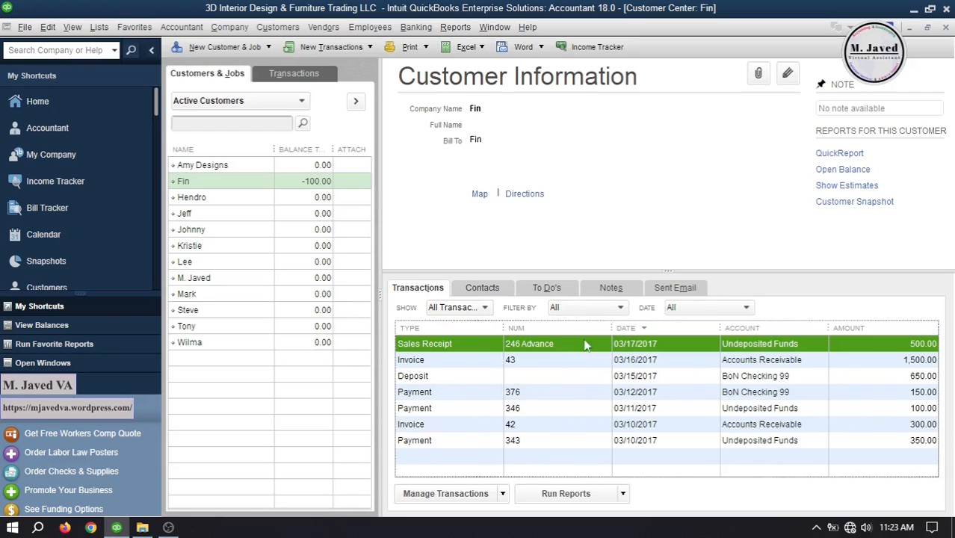
pyautogui.moveTo(551, 351)
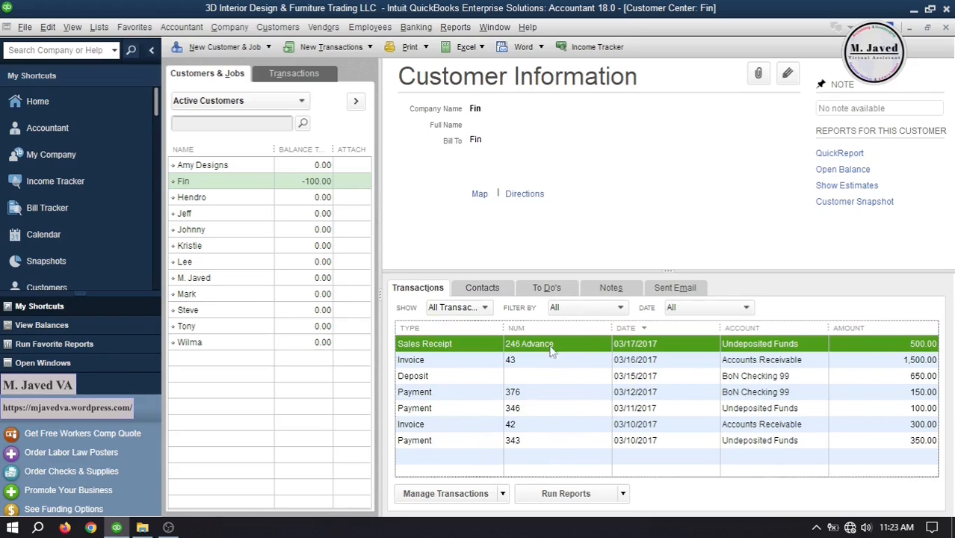
pyautogui.moveTo(656, 223)
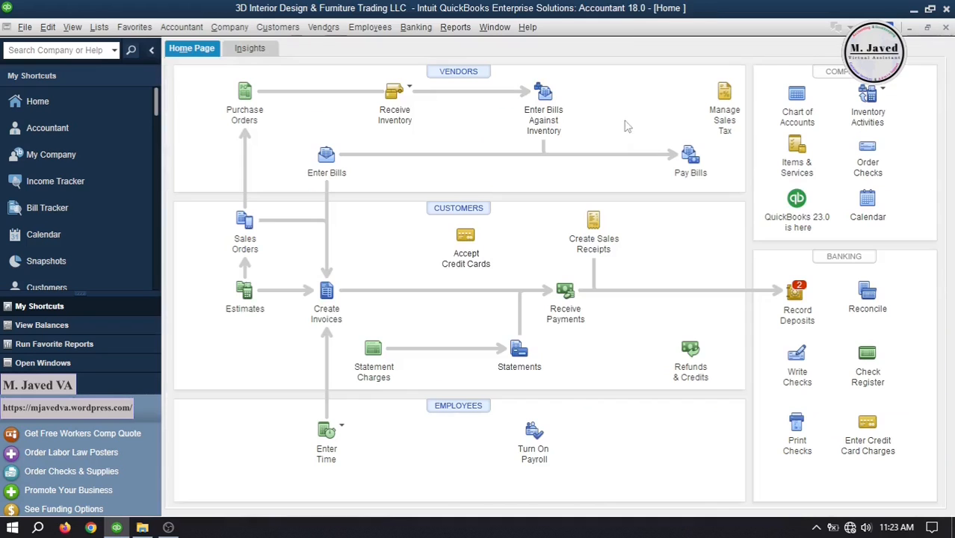
pyautogui.moveTo(396, 256)
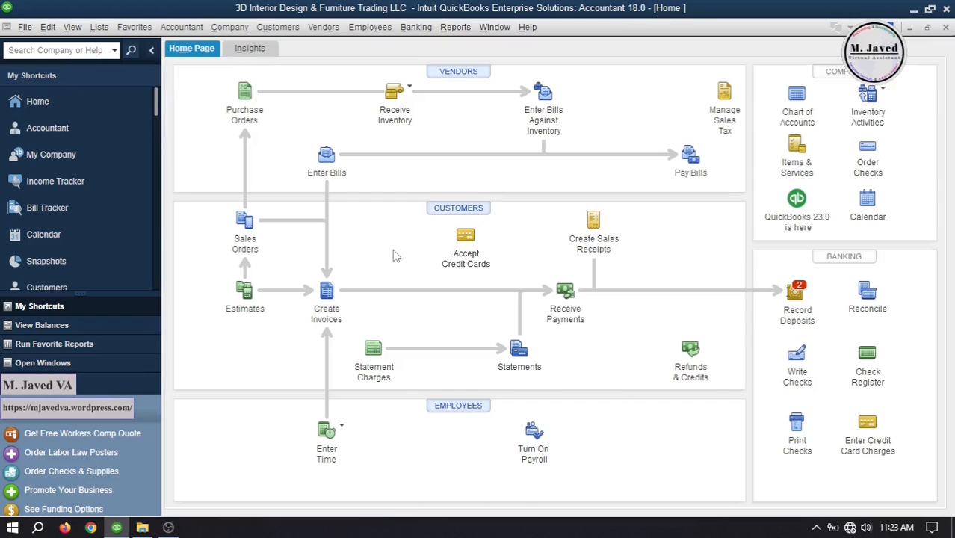
# Step: Record a deposit of Fin's 246 Advance receipt into BoN Checking 99
pyautogui.click(796, 296)
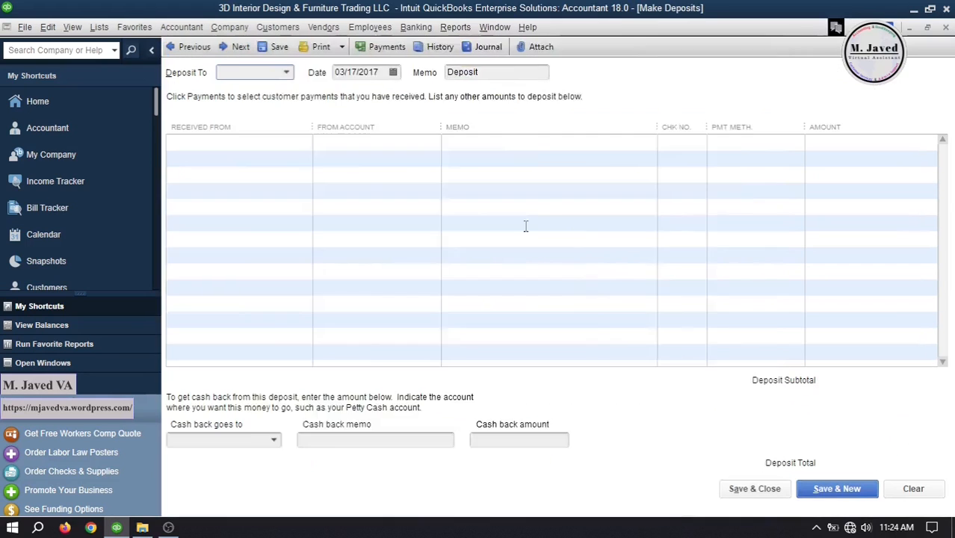
pyautogui.click(387, 47)
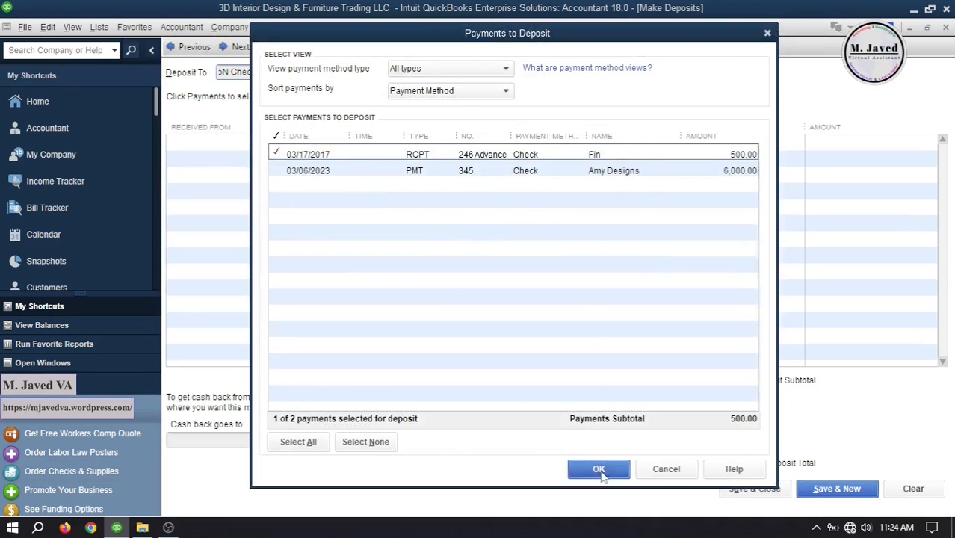
pyautogui.click(598, 468)
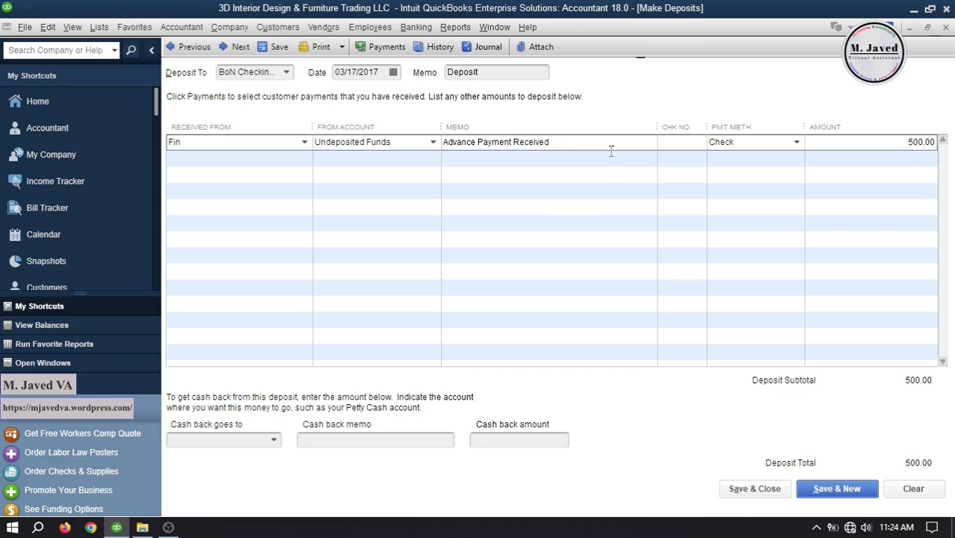
pyautogui.write('246')
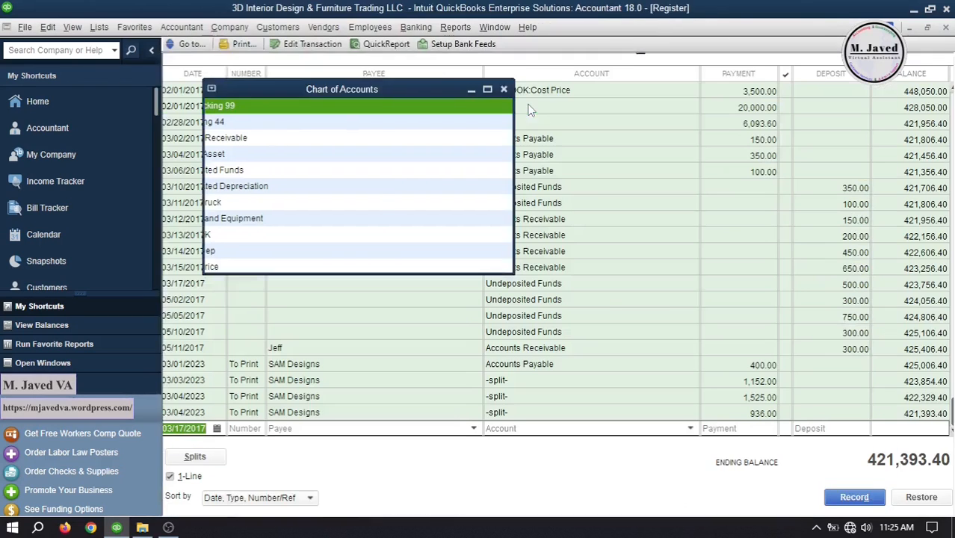
# Step: Open the Customer PrePayments register, review Fin's 500.00 receipt, and close it
pyautogui.click(504, 89)
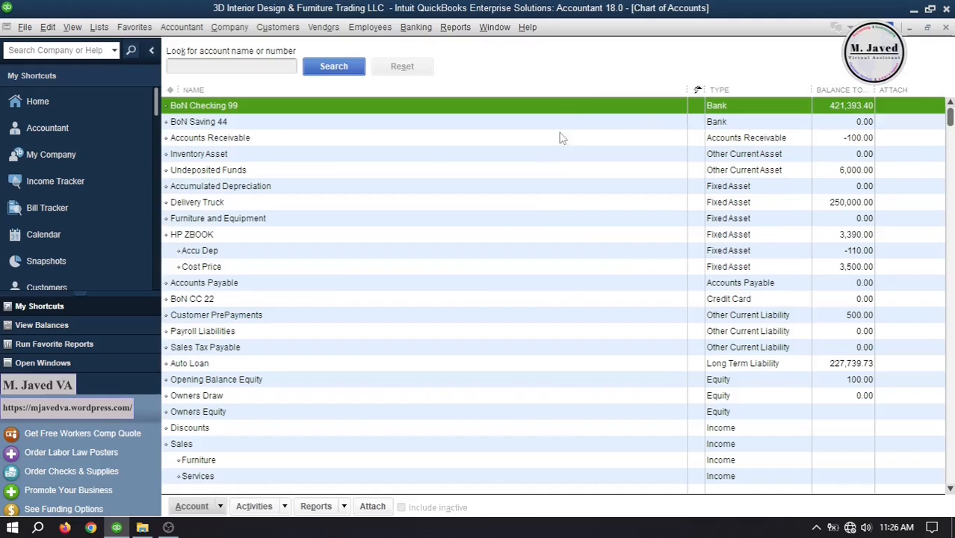
pyautogui.click(216, 314)
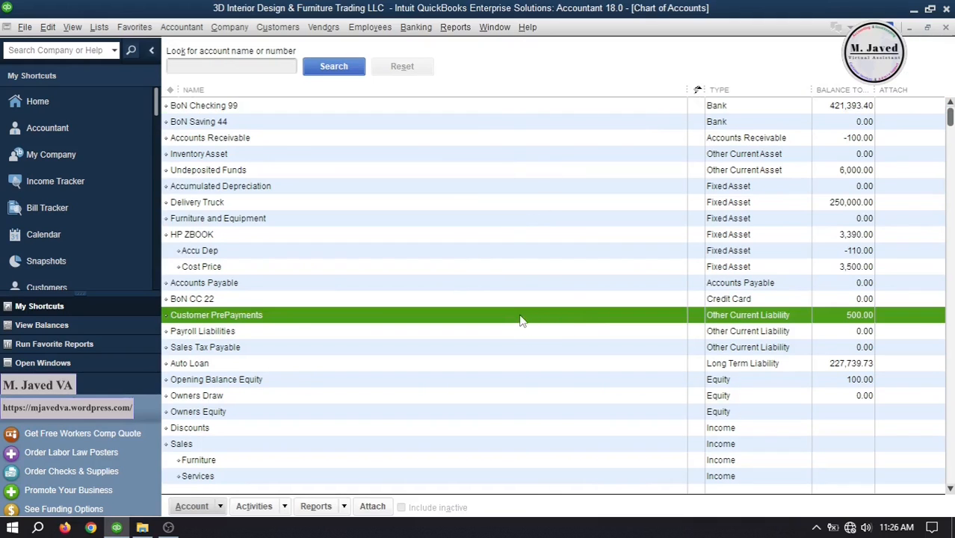
pyautogui.doubleClick(216, 314)
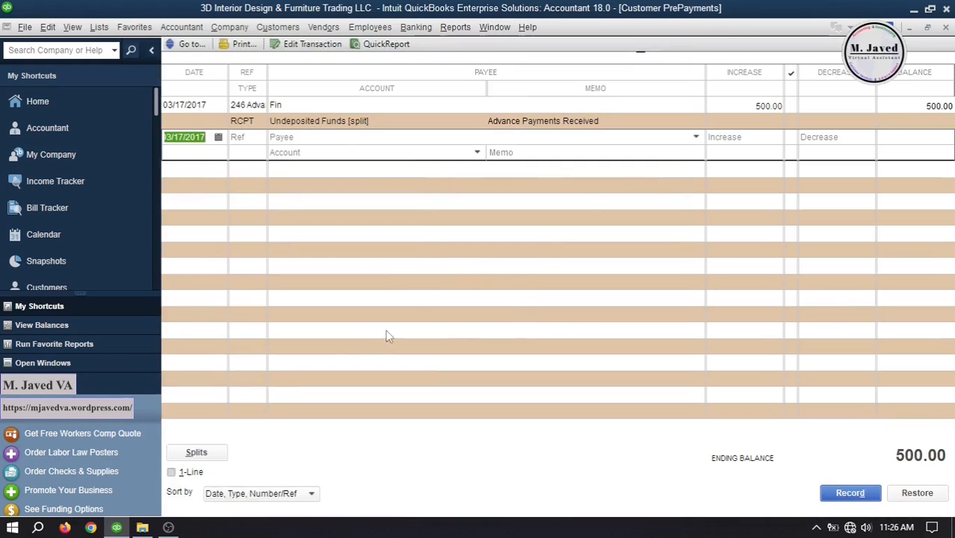
pyautogui.click(171, 472)
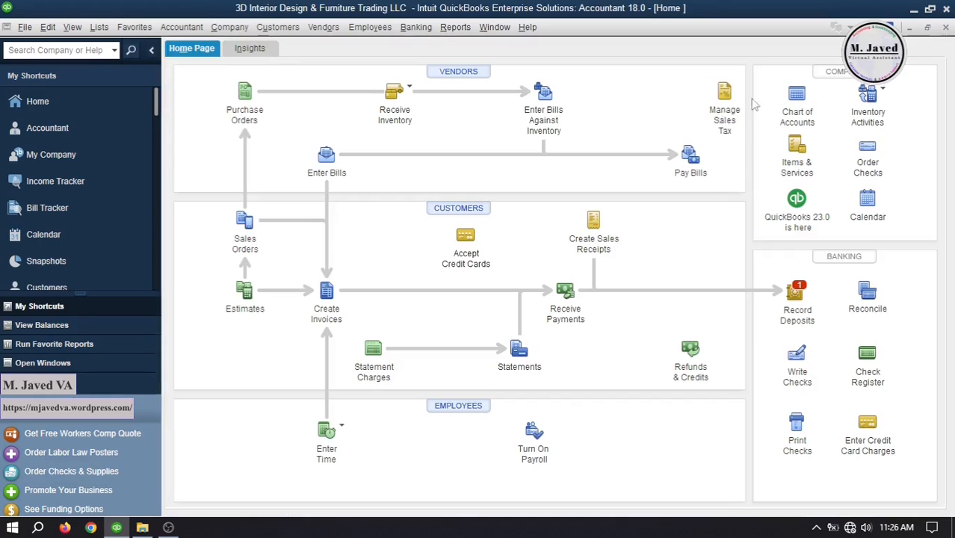
pyautogui.moveTo(402, 250)
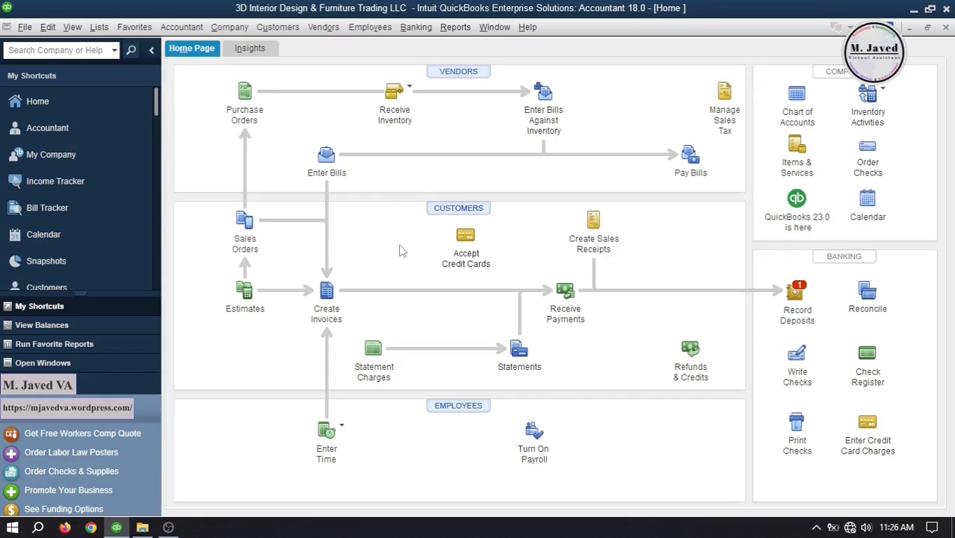
# Step: Start a new invoice for Fin billing 3 units of 3D Designs:Kitchen
pyautogui.click(325, 295)
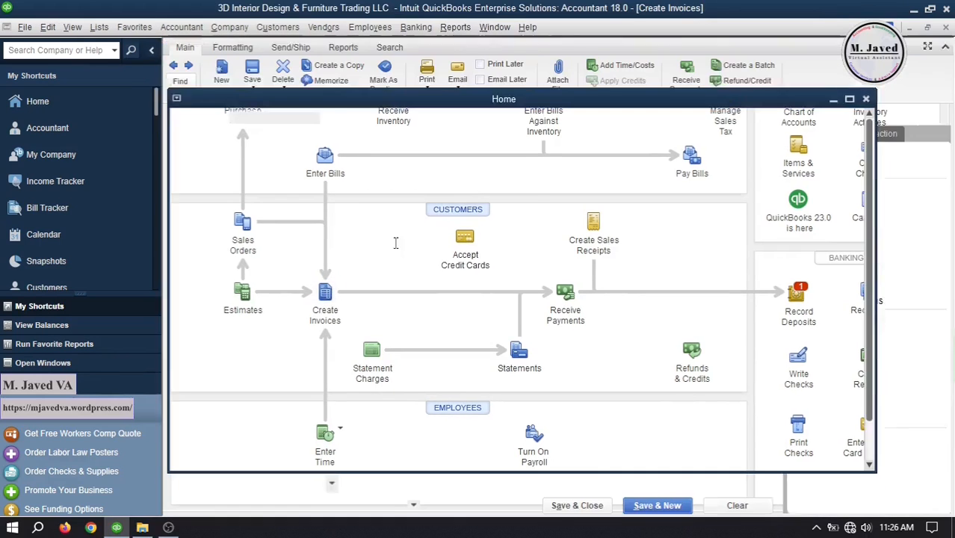
pyautogui.click(325, 295)
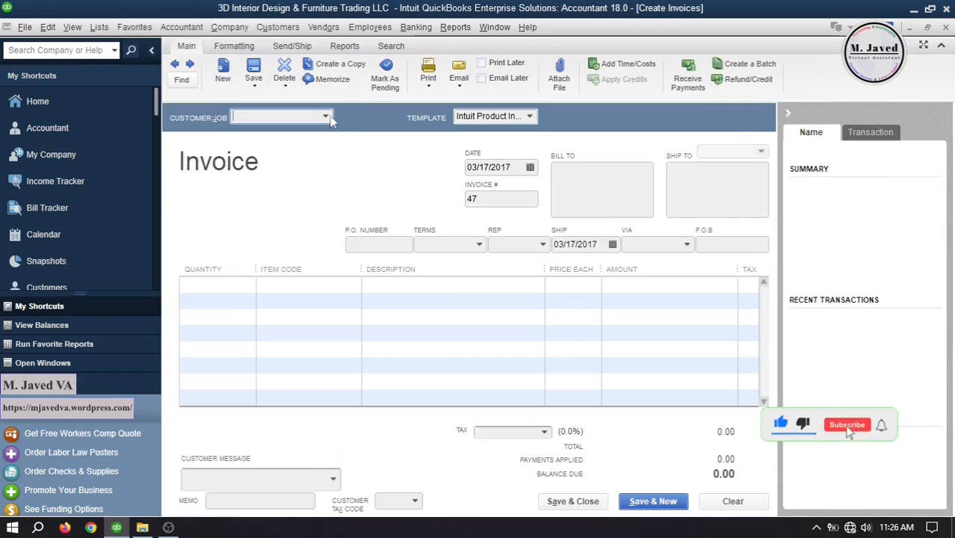
pyautogui.write('Fin')
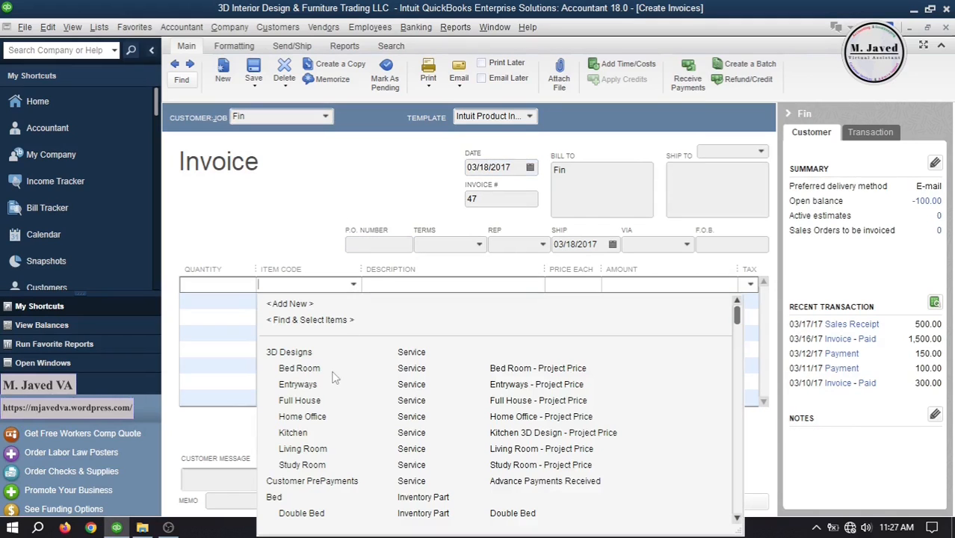
pyautogui.click(292, 432)
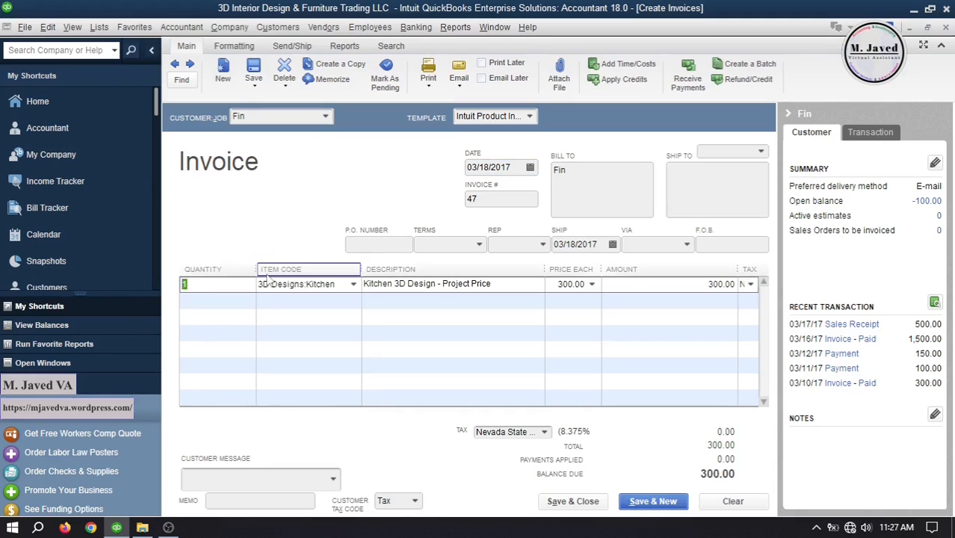
pyautogui.write('3')
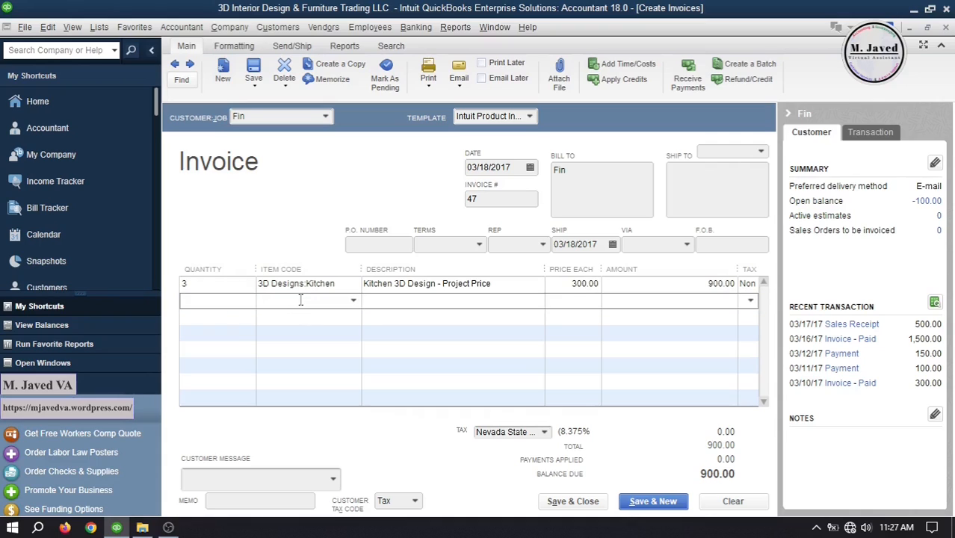
# Step: Add a Customer PrePayments line priced at -250, leaving 650.00 due
pyautogui.click(353, 300)
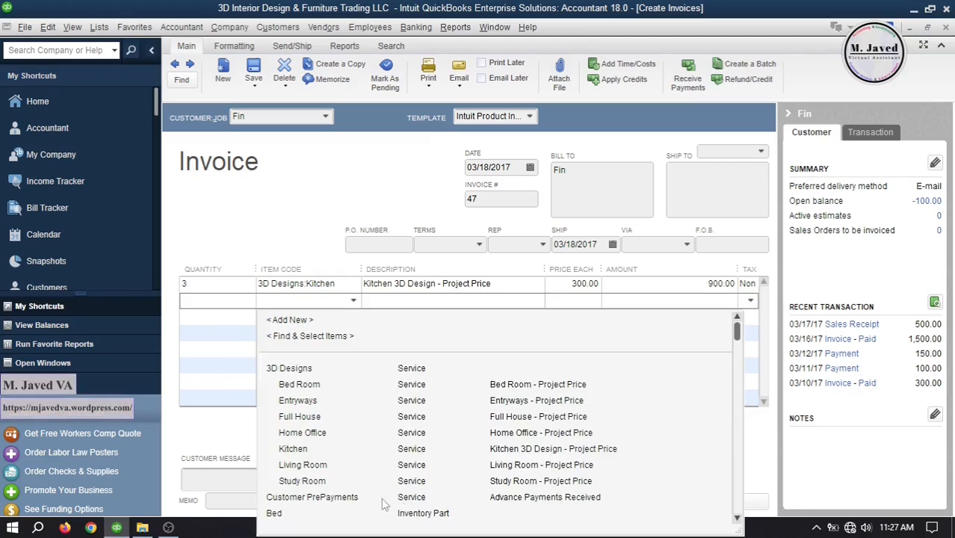
pyautogui.click(313, 497)
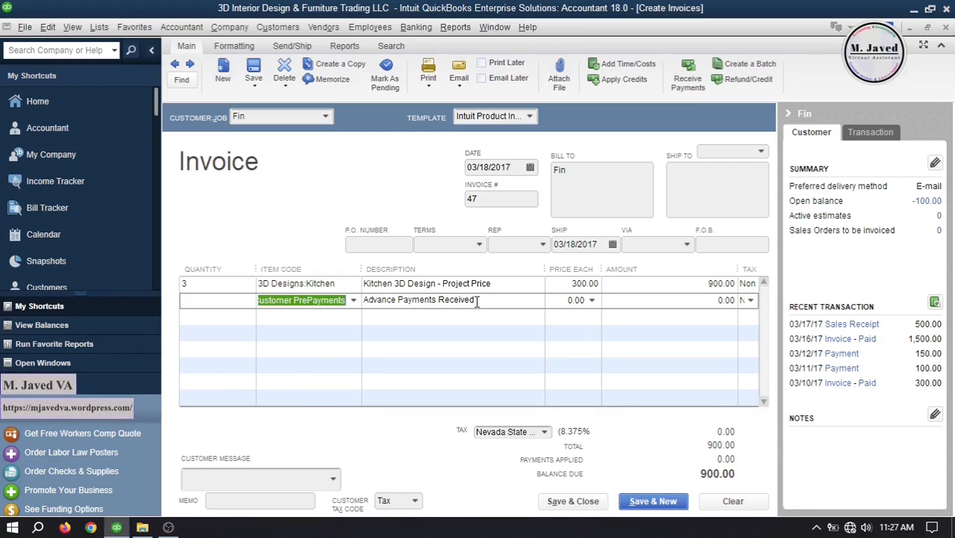
pyautogui.click(575, 300)
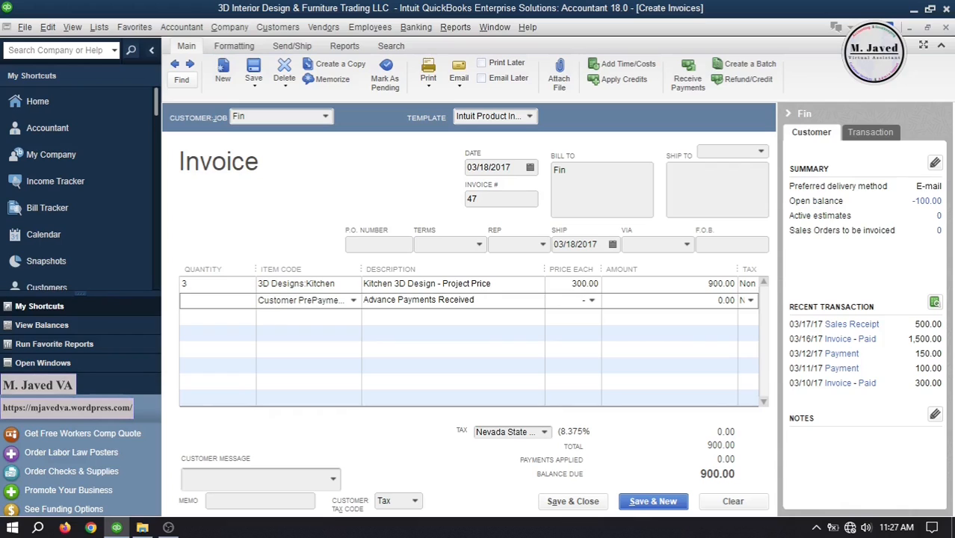
pyautogui.write('-3')
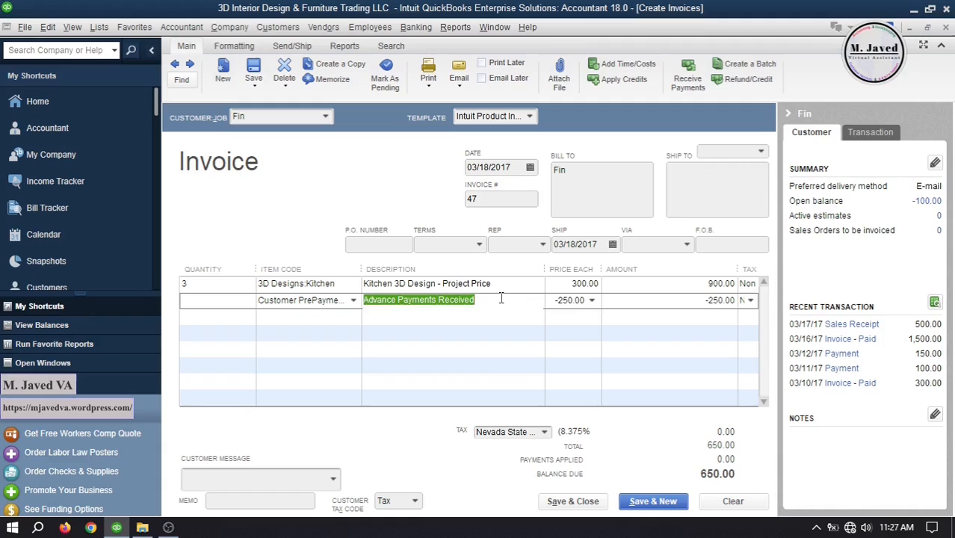
pyautogui.moveTo(536, 340)
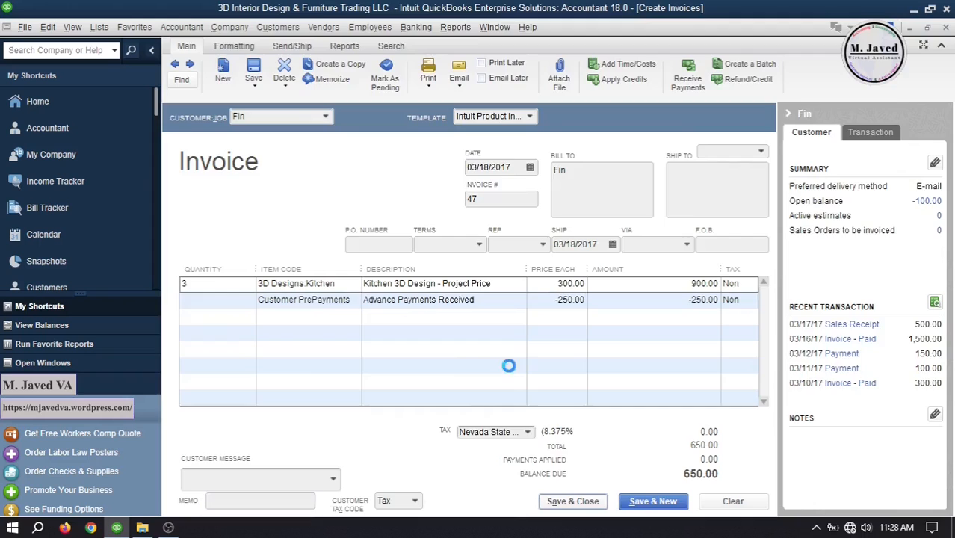
# Step: Save invoice 47 and begin Fin's 650.00 check payment, check number 485
pyautogui.click(572, 502)
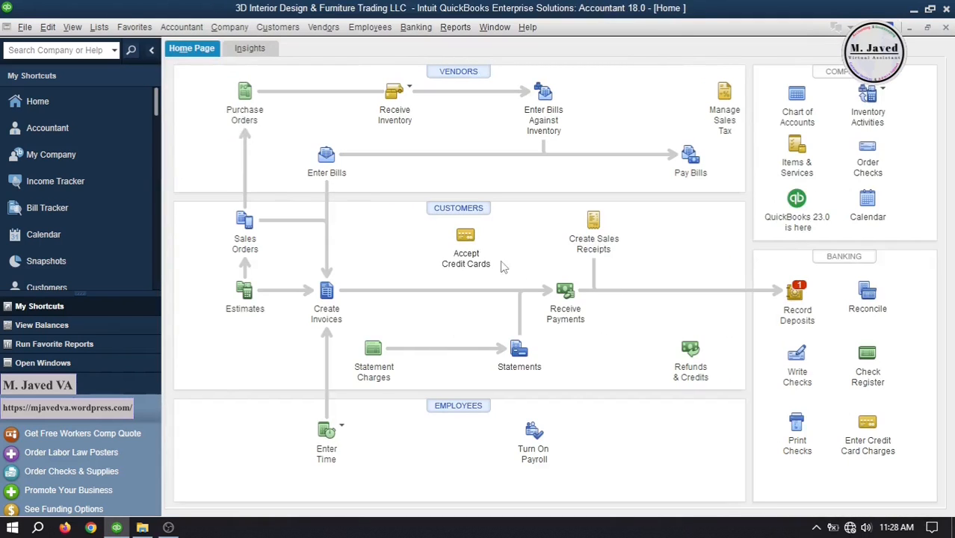
pyautogui.click(565, 295)
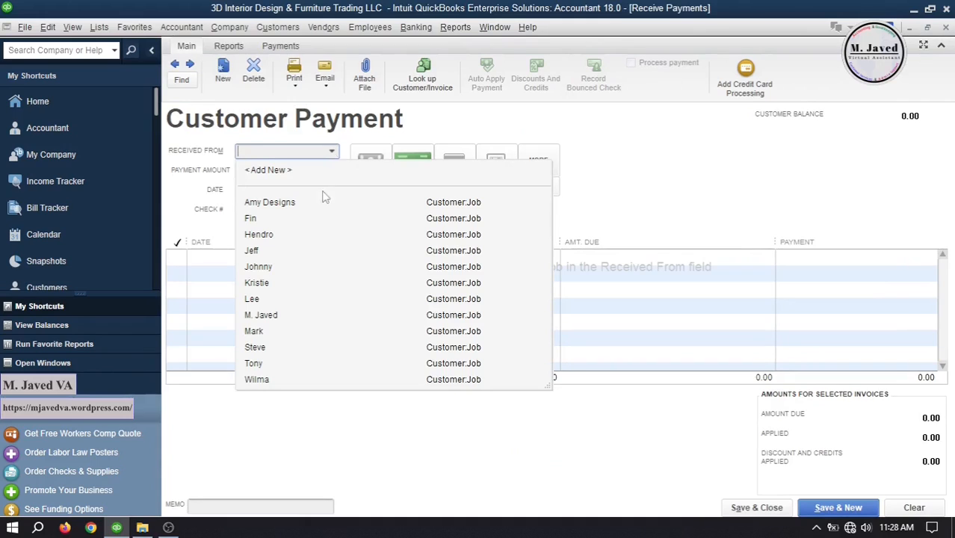
pyautogui.click(250, 218)
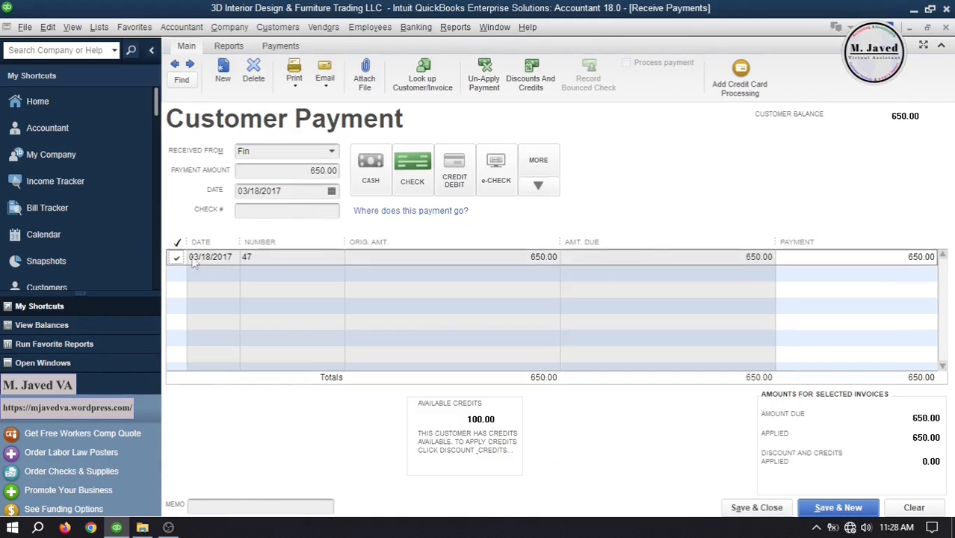
pyautogui.click(411, 168)
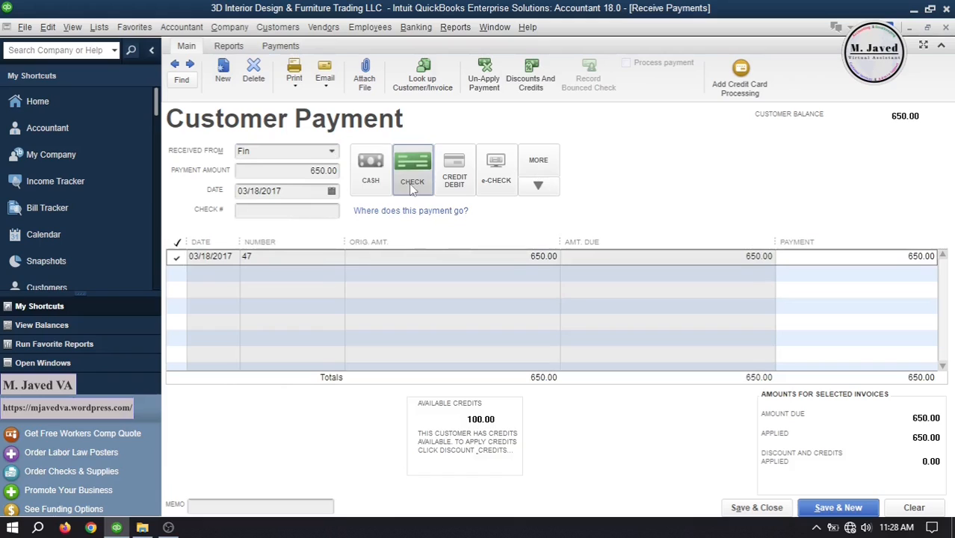
pyautogui.write('485')
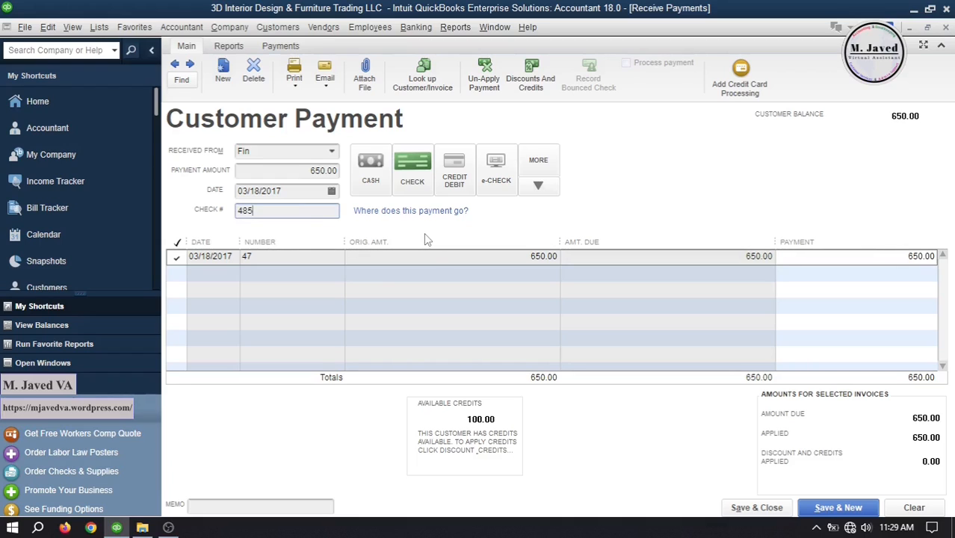
pyautogui.moveTo(486, 435)
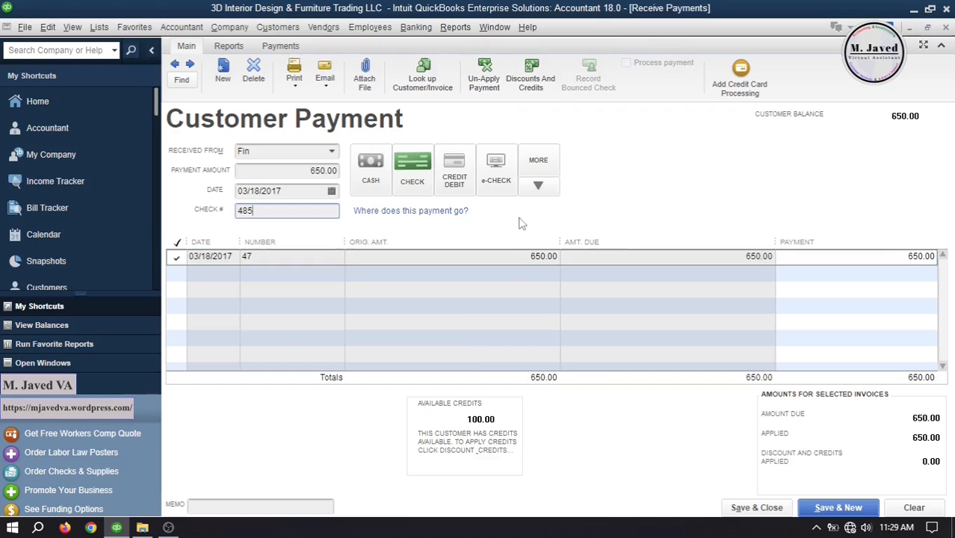
# Step: Apply Fin's 100.00 credit to invoice 47 and save the 550.00 check payment
pyautogui.click(531, 75)
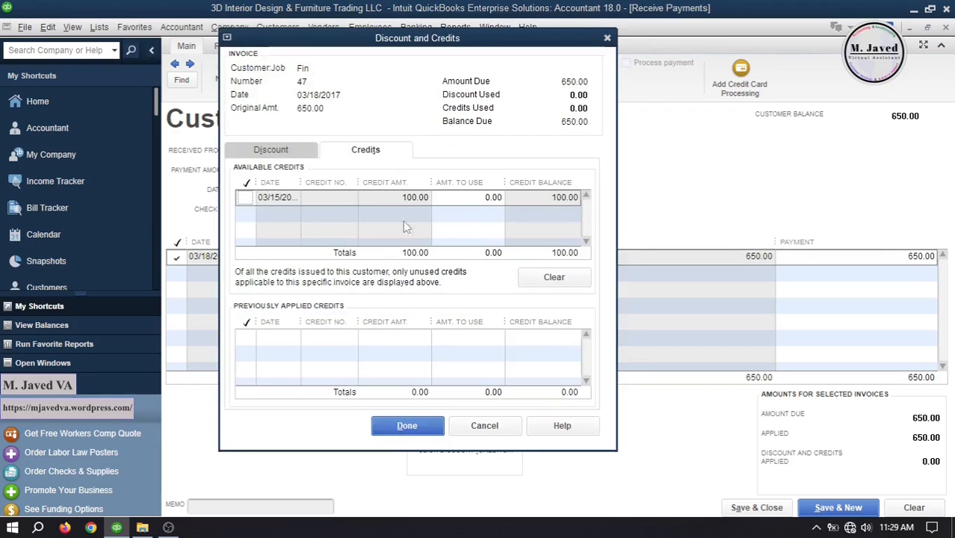
pyautogui.click(245, 197)
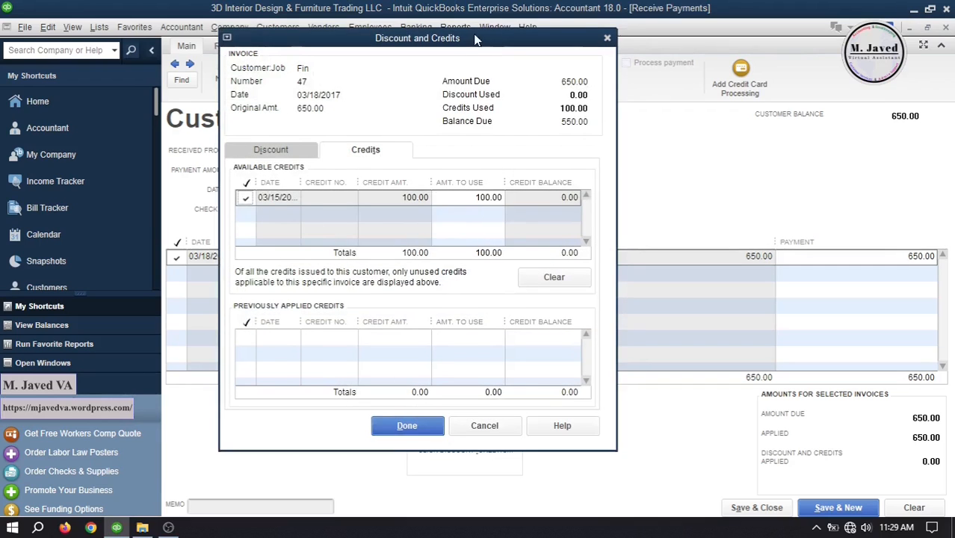
pyautogui.click(406, 425)
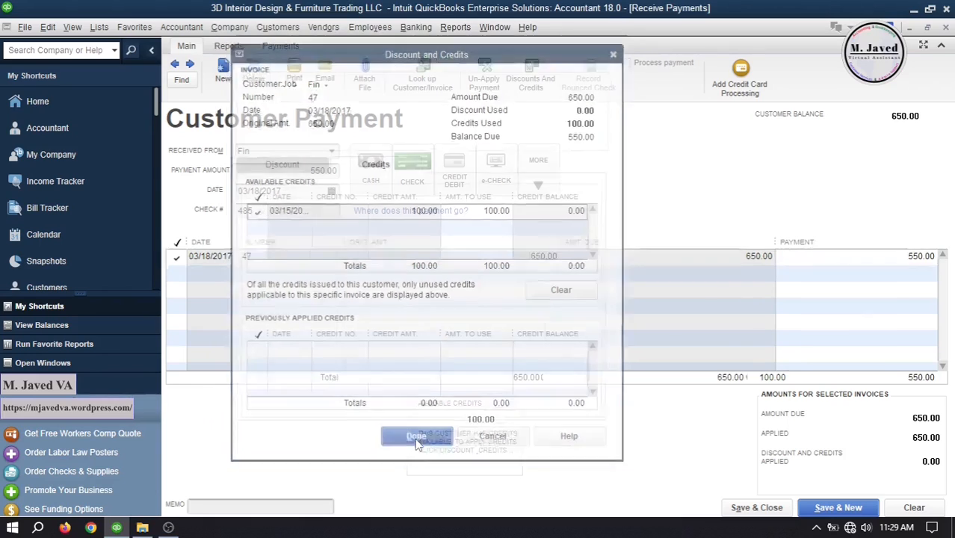
pyautogui.click(417, 435)
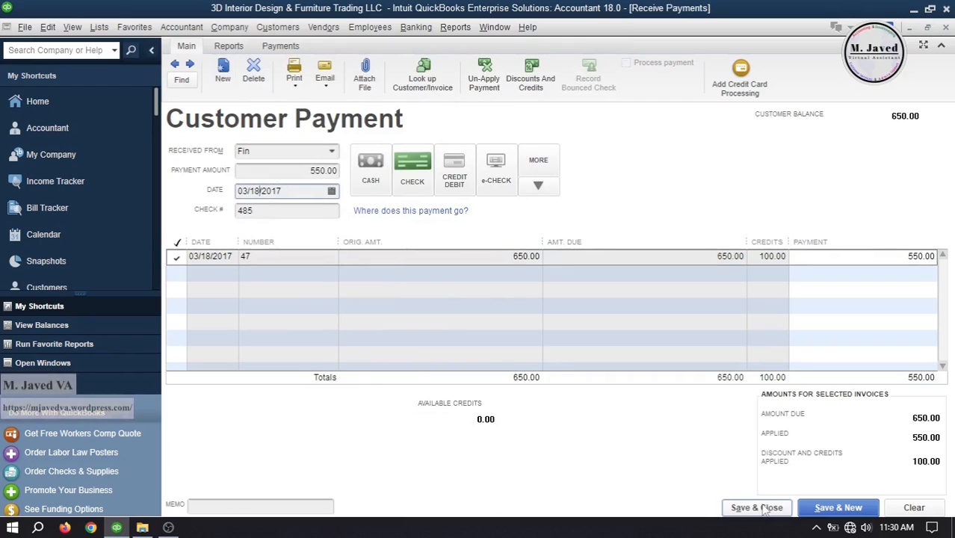
pyautogui.click(756, 507)
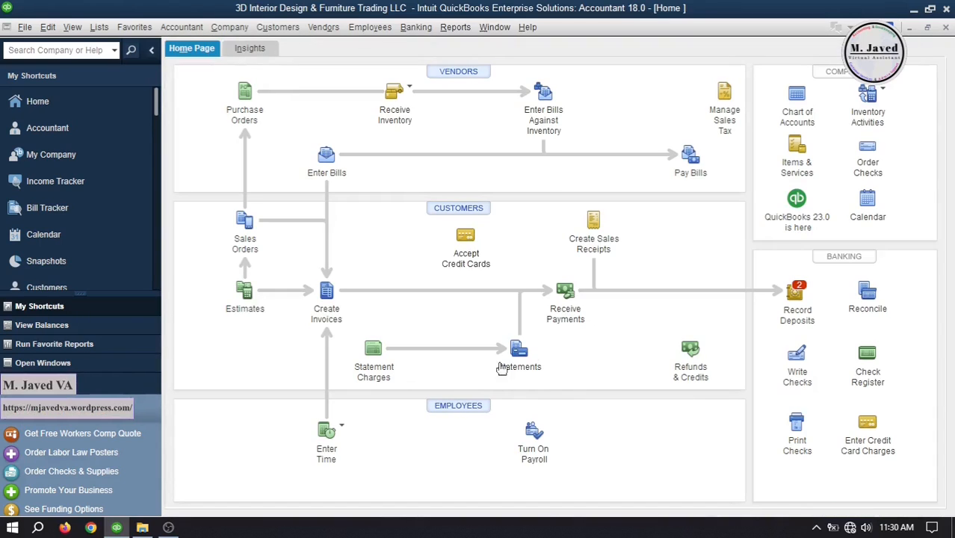
pyautogui.moveTo(532, 264)
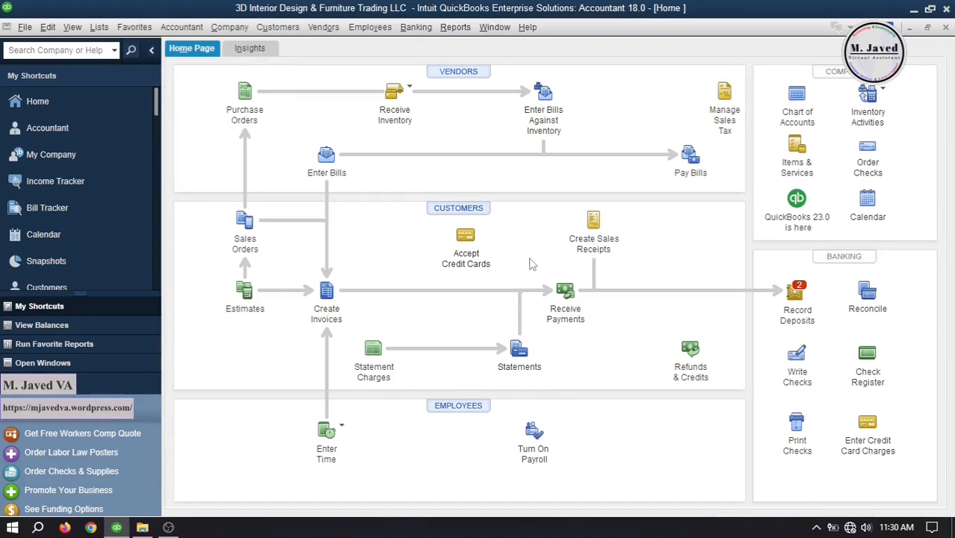
# Step: Deposit Fin's 550.00 check 485 from Undeposited Funds and save the deposit
pyautogui.click(796, 299)
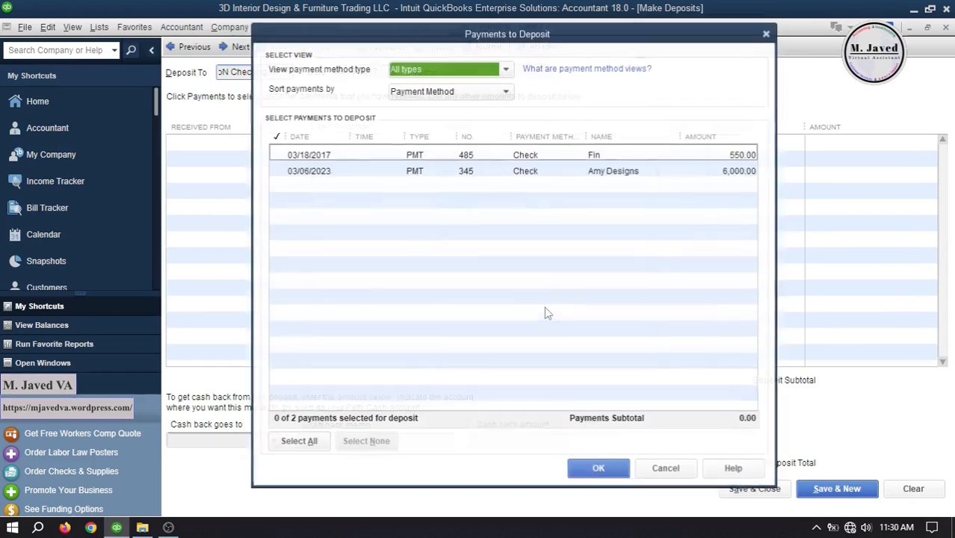
pyautogui.click(598, 468)
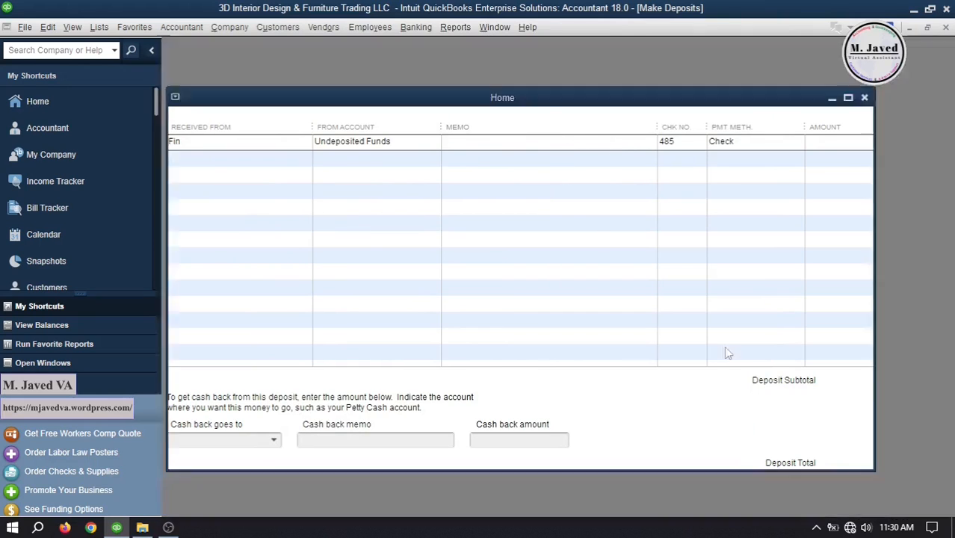
pyautogui.click(864, 97)
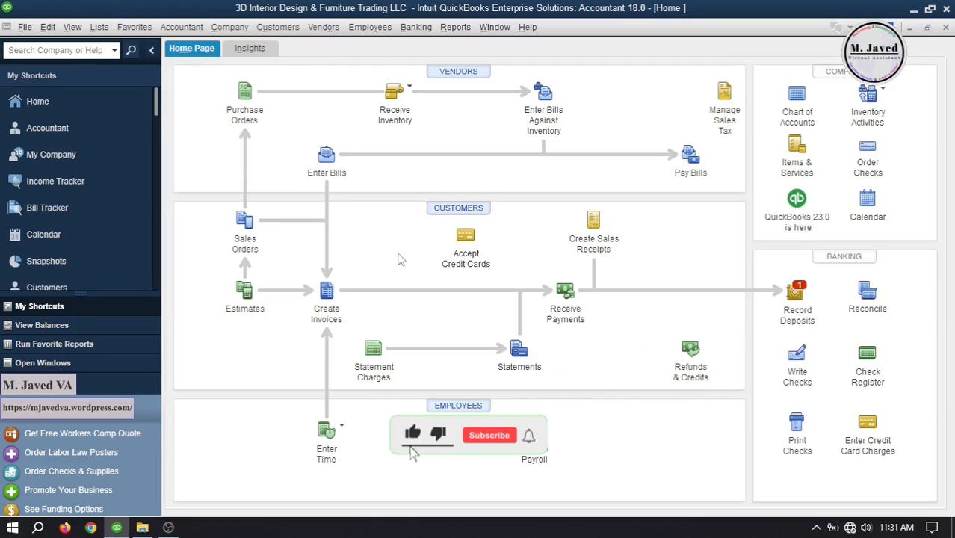
pyautogui.click(489, 435)
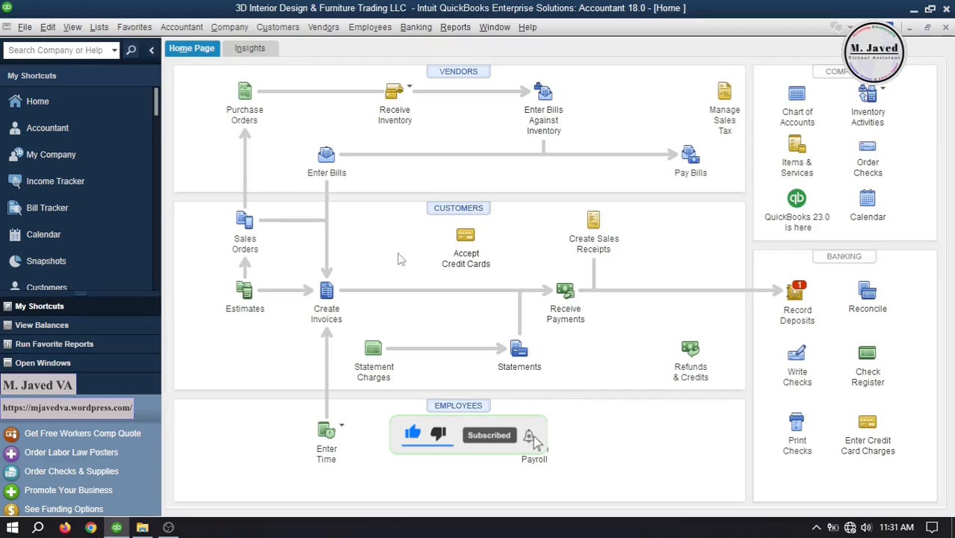